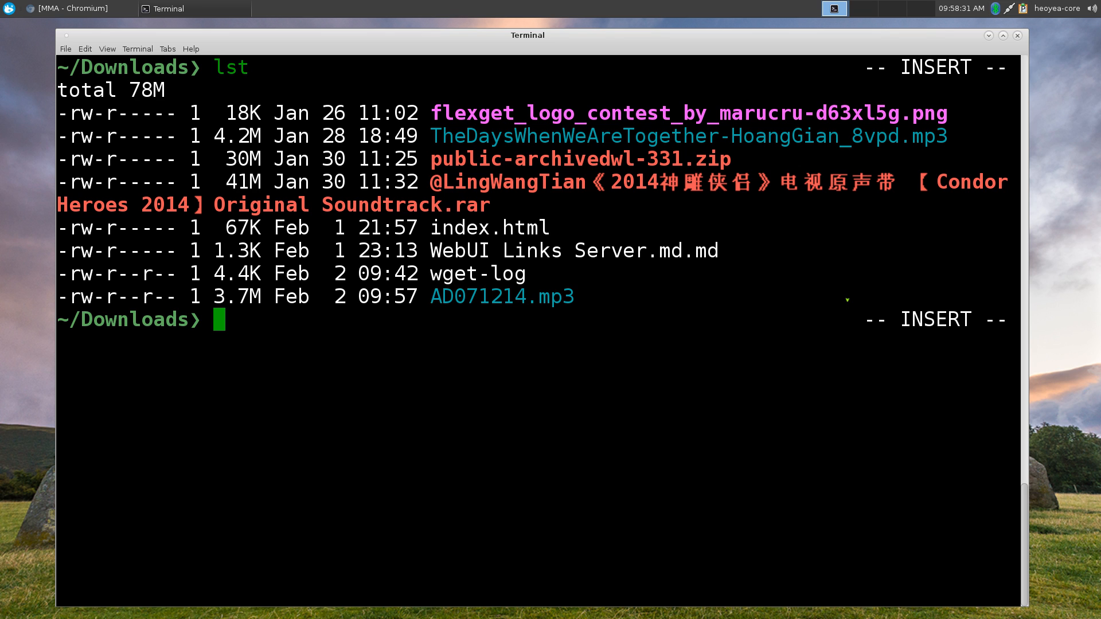
Run 'mplayer TheDaysWhenWeAreTogether-HoangGian_8vpd.mp3 &' so it becomes suspended job 1.
type("m")
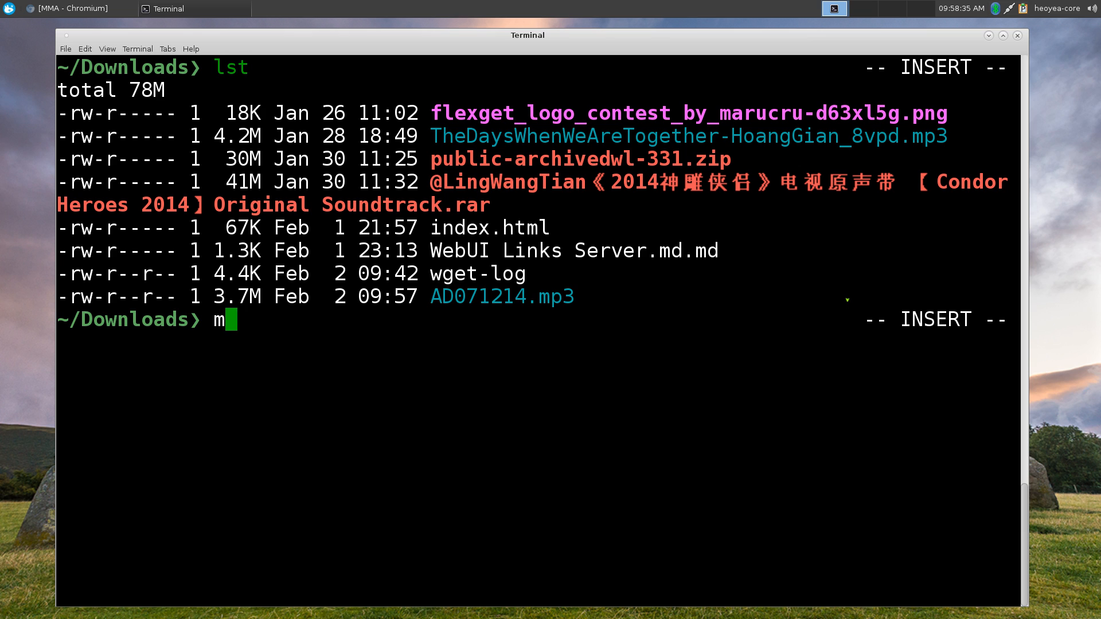
type("player")
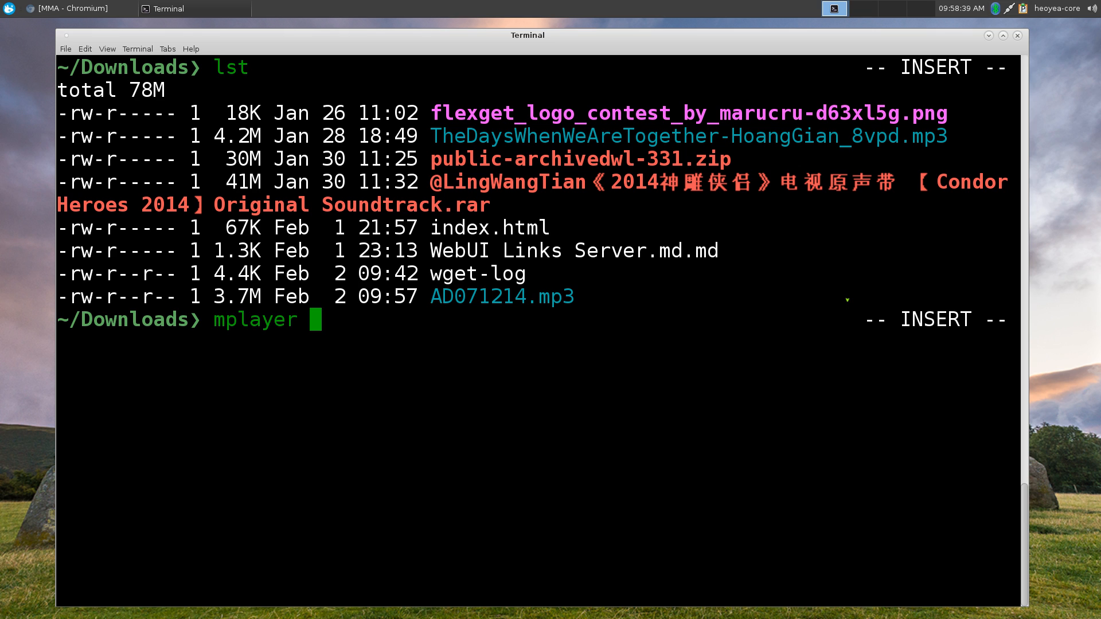
type("TheDaysWhenWeAreTogether-HoangGian_8vpd.mp3")
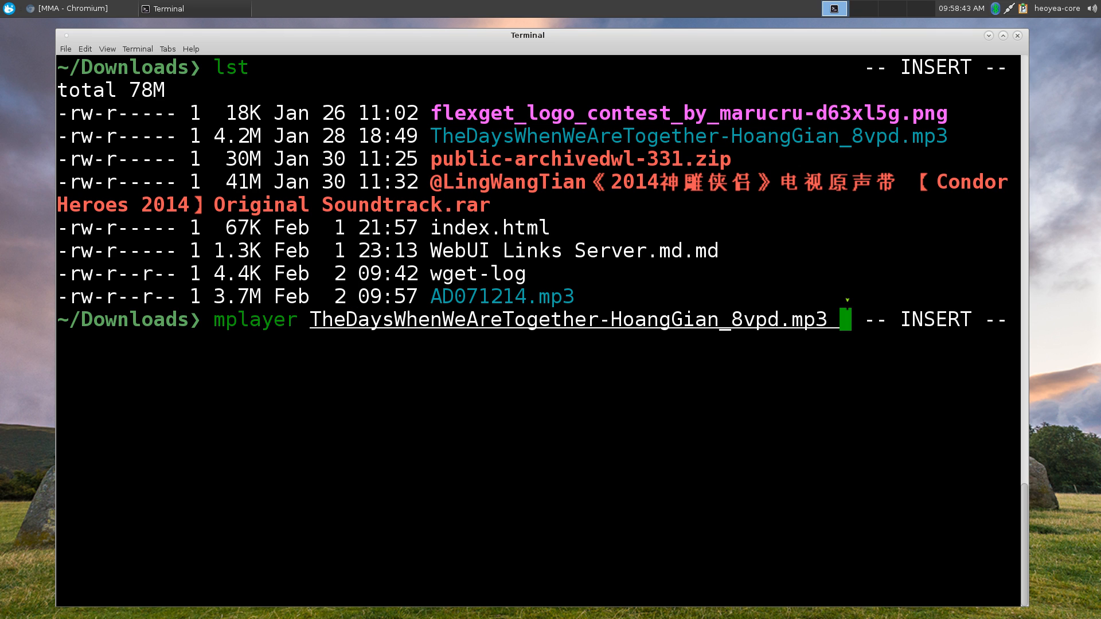
type("&")
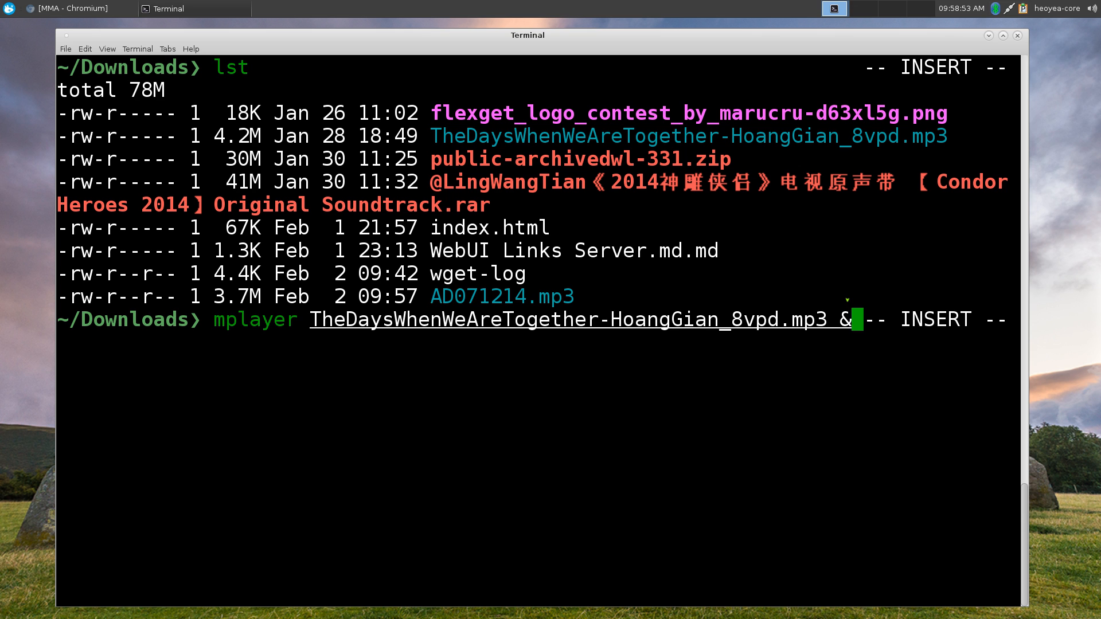
key("Return")
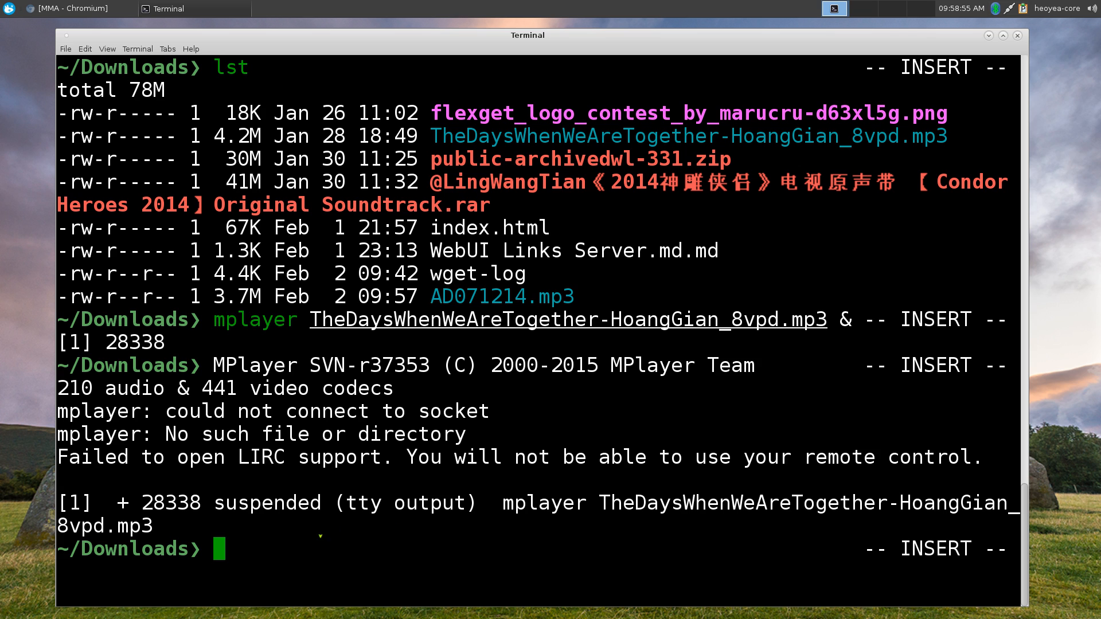
double_click(266, 502)
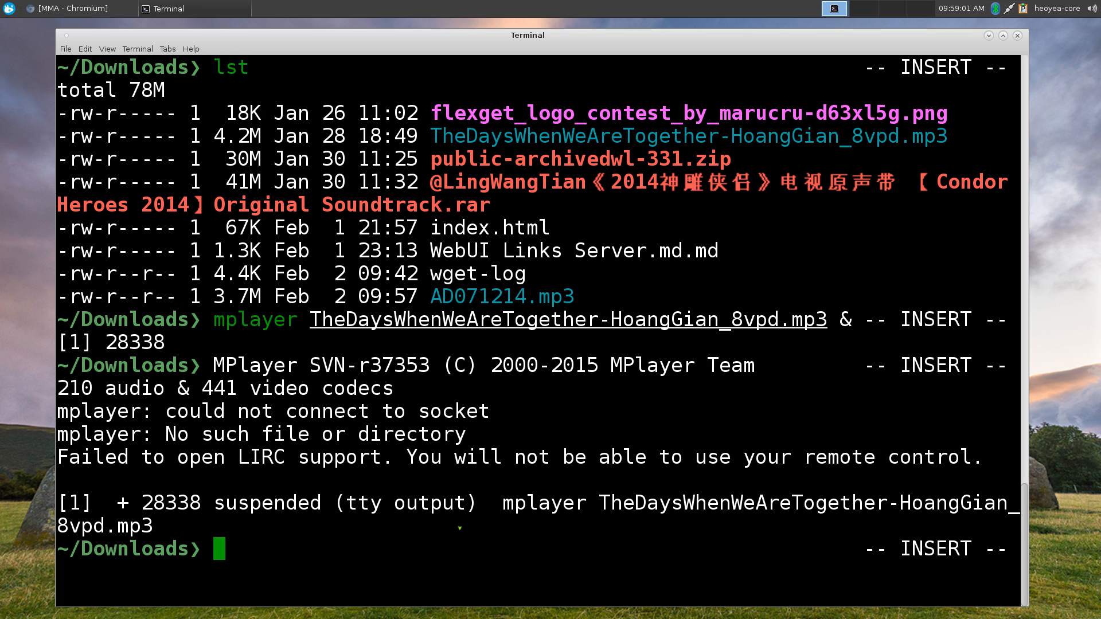
Run 'nano utube.txt &' so it becomes suspended job 2.
type("nano")
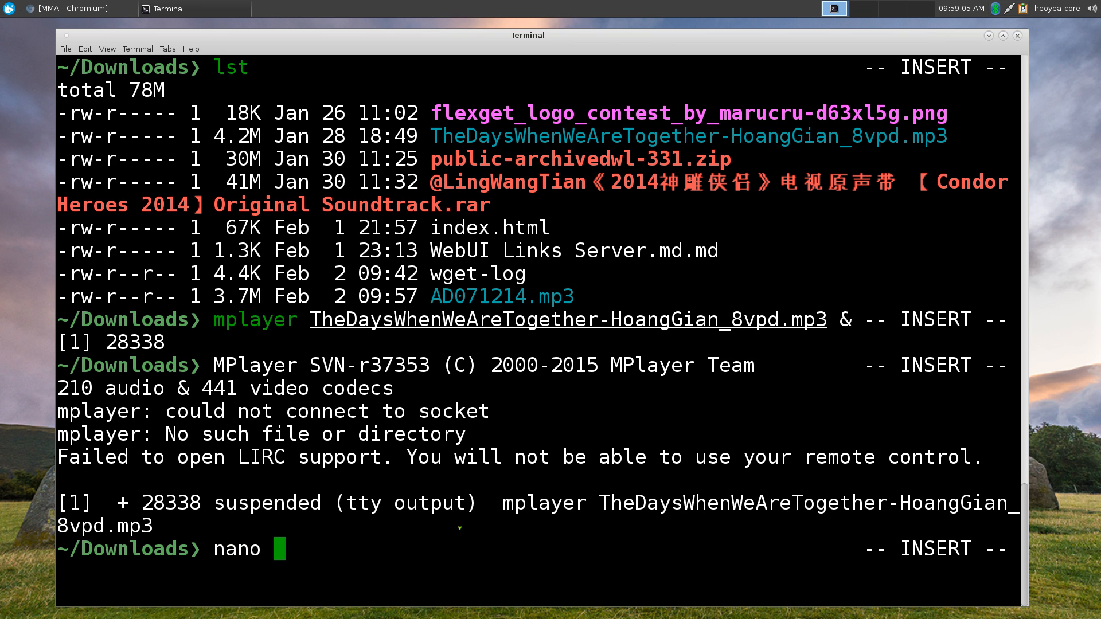
type("utub")
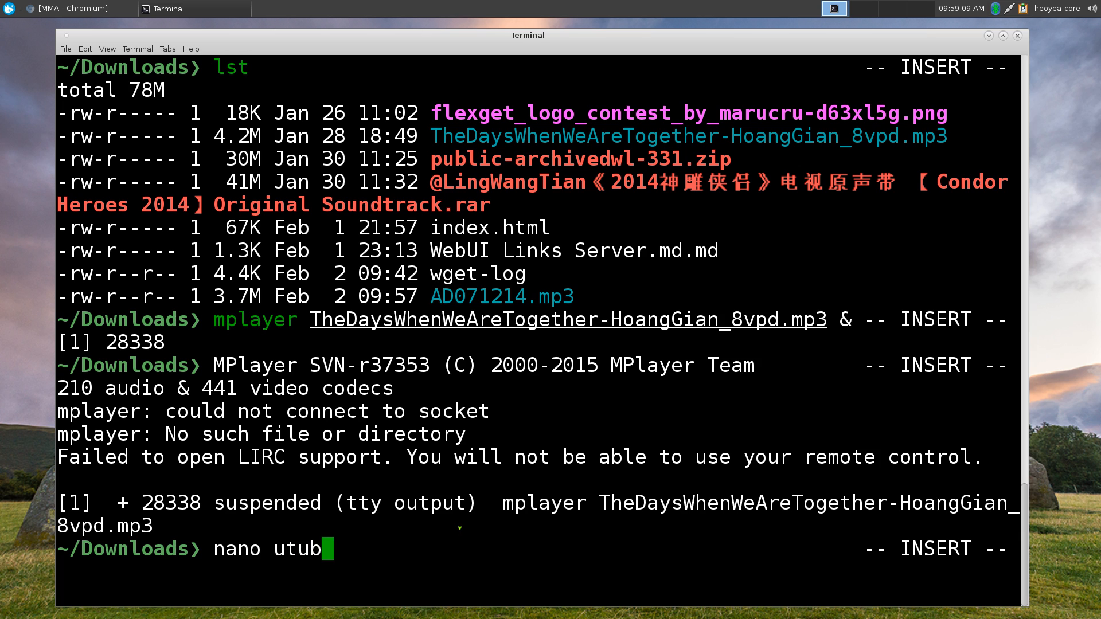
type("e.txt")
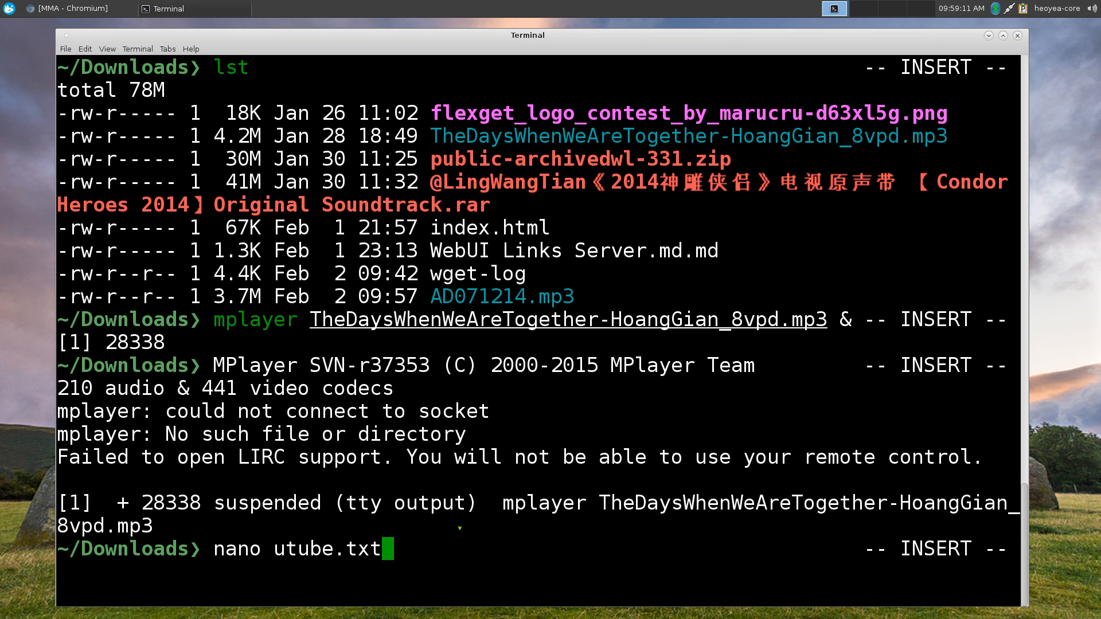
type("&")
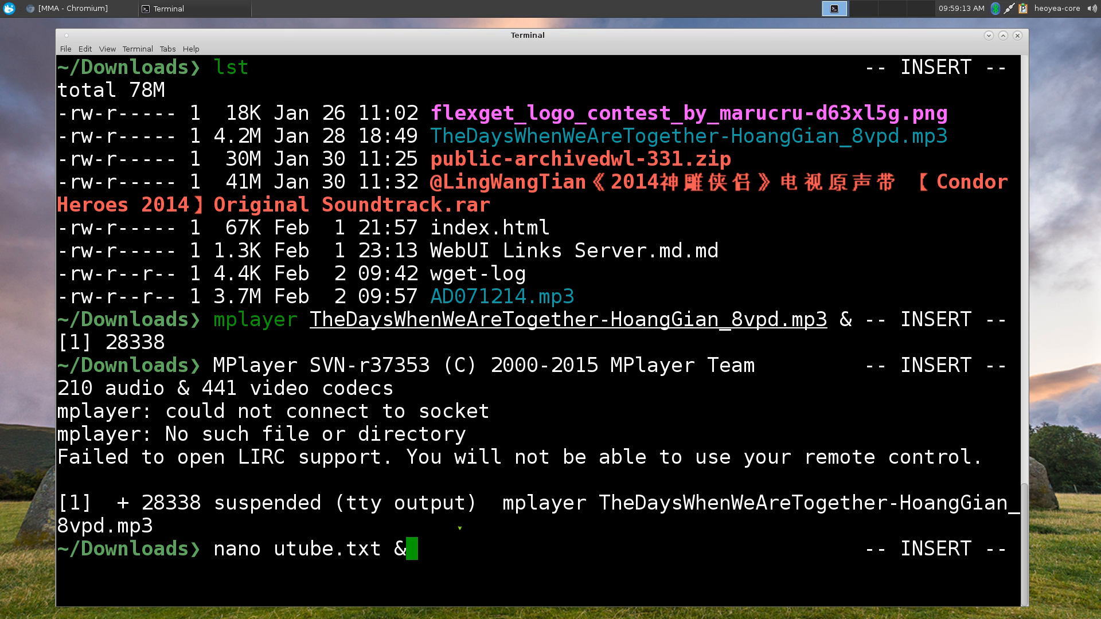
key("Return")
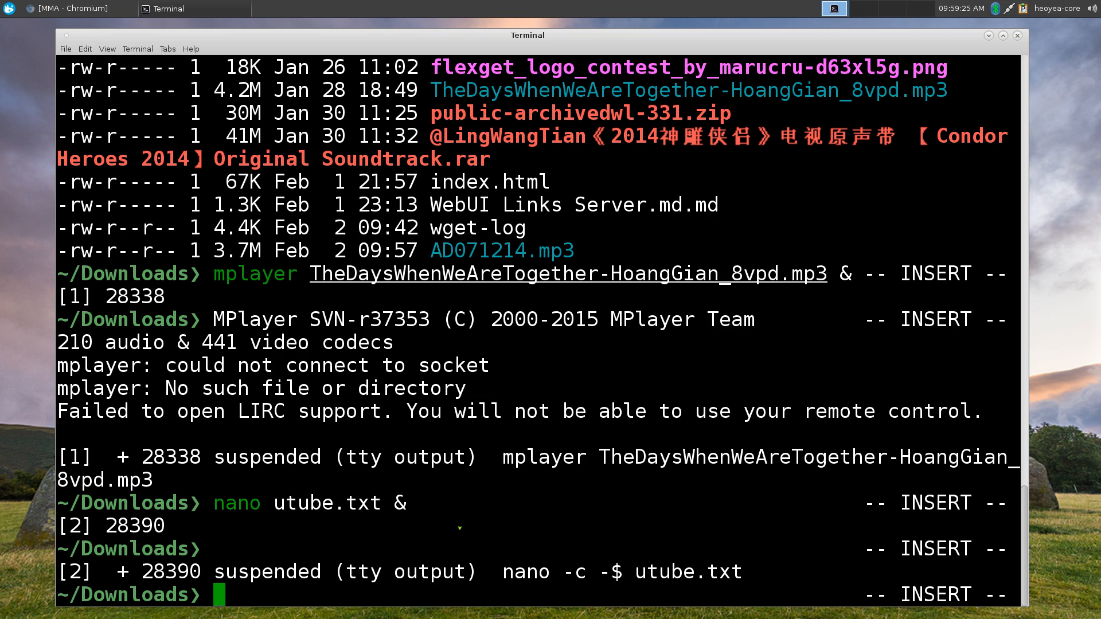
Start wget on the radionorth.net AD071214.mp3 URL and suspend it with Ctrl+Z as job 3.
type("w")
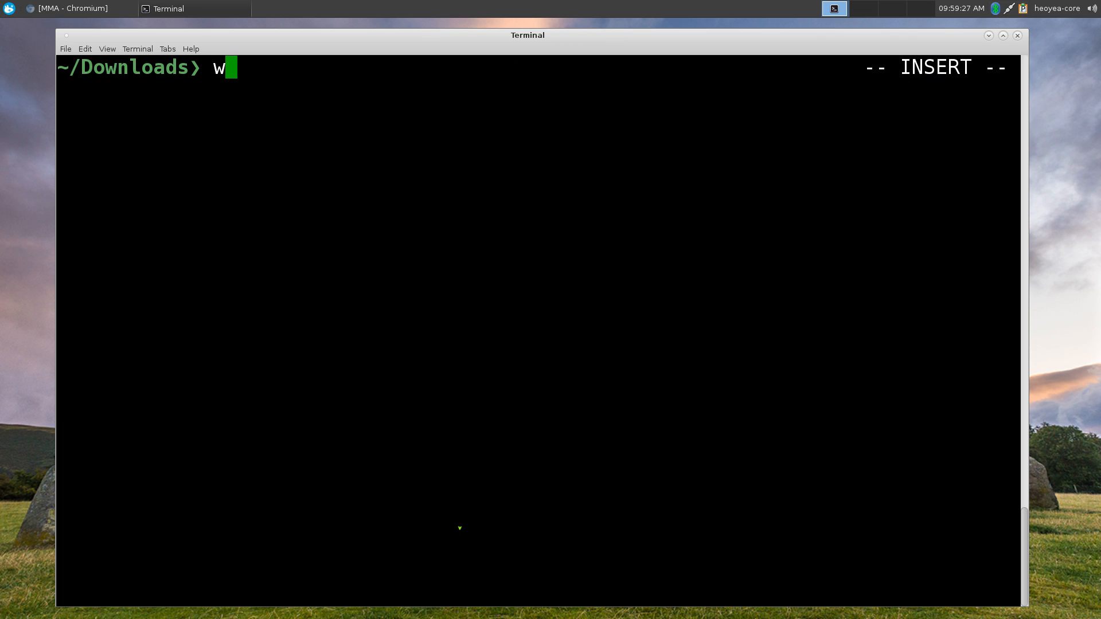
type("get http://radionorth.net/Podcasts/mp3/Ashley_Day/AD071214.mp3")
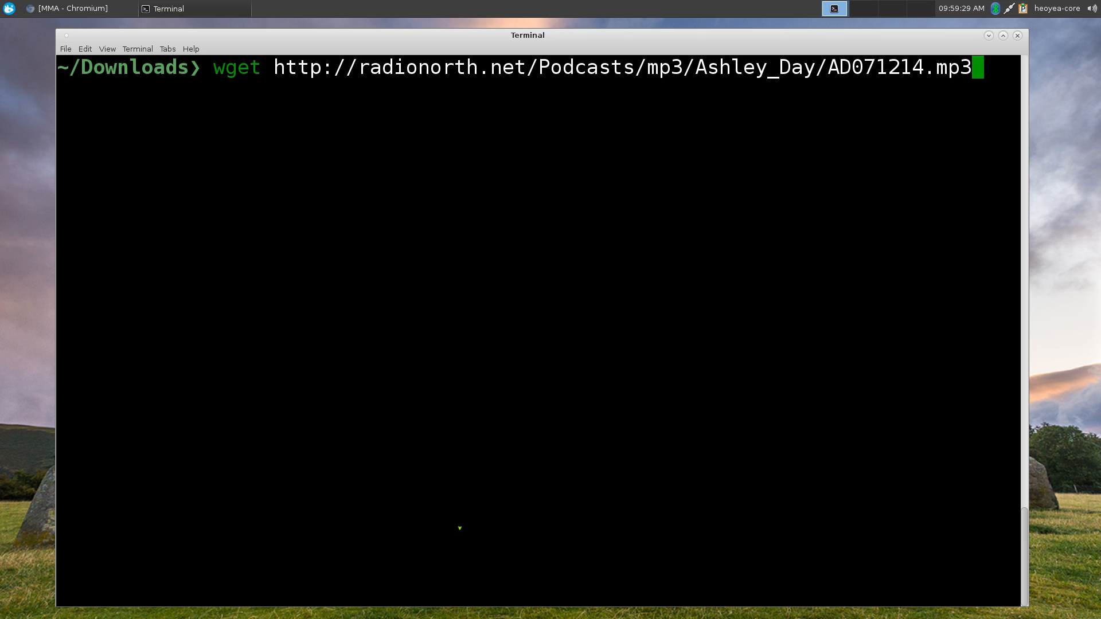
key("Return")
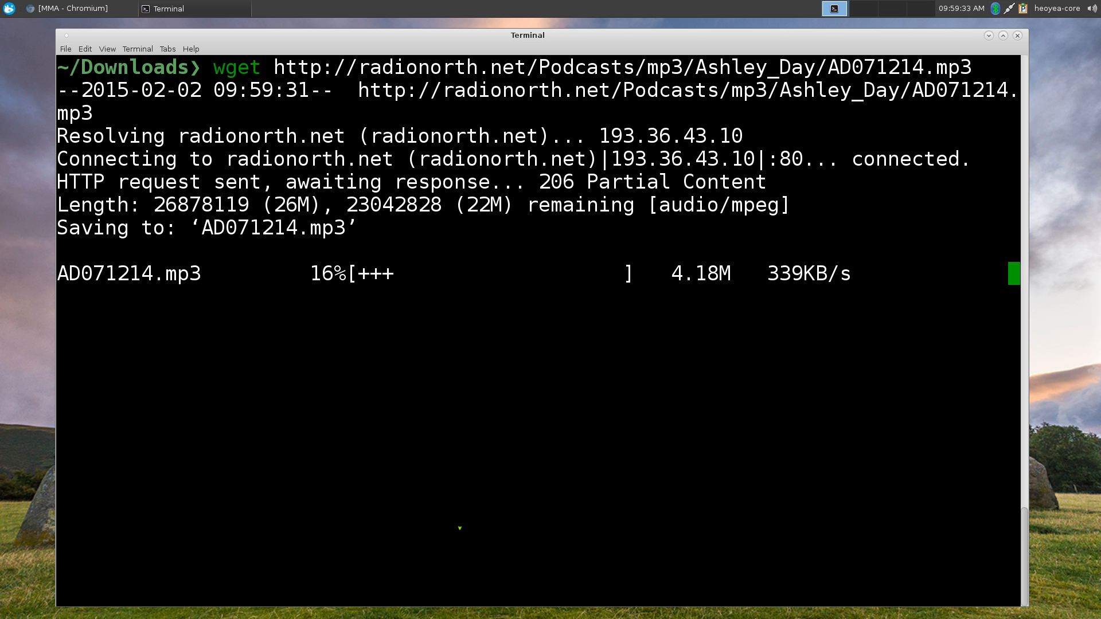
key("ctrl+z")
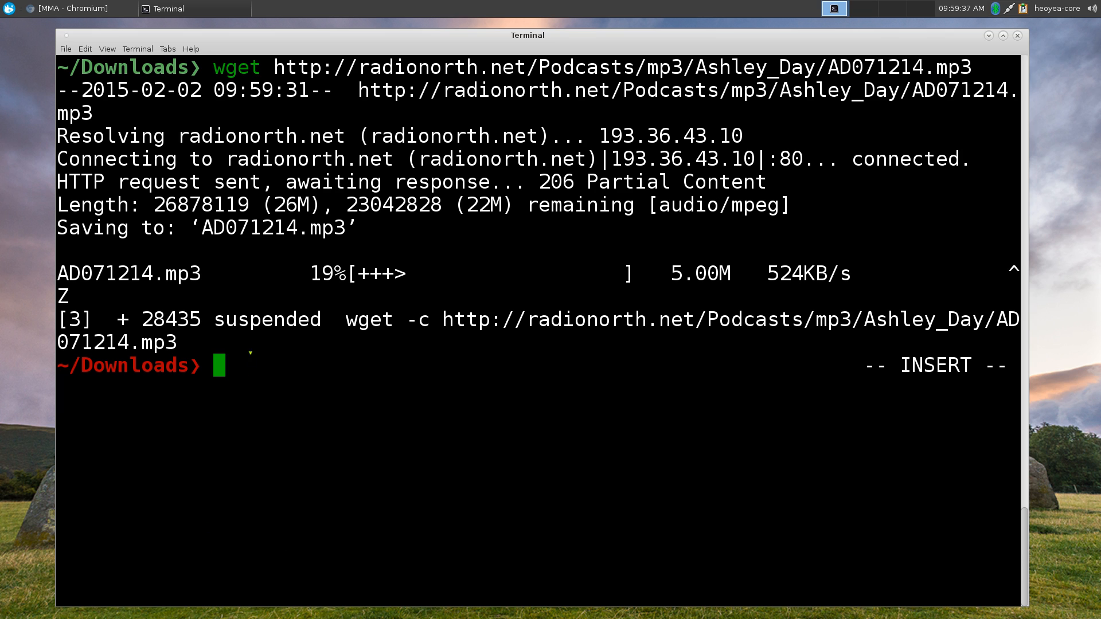
mouse_move(377, 385)
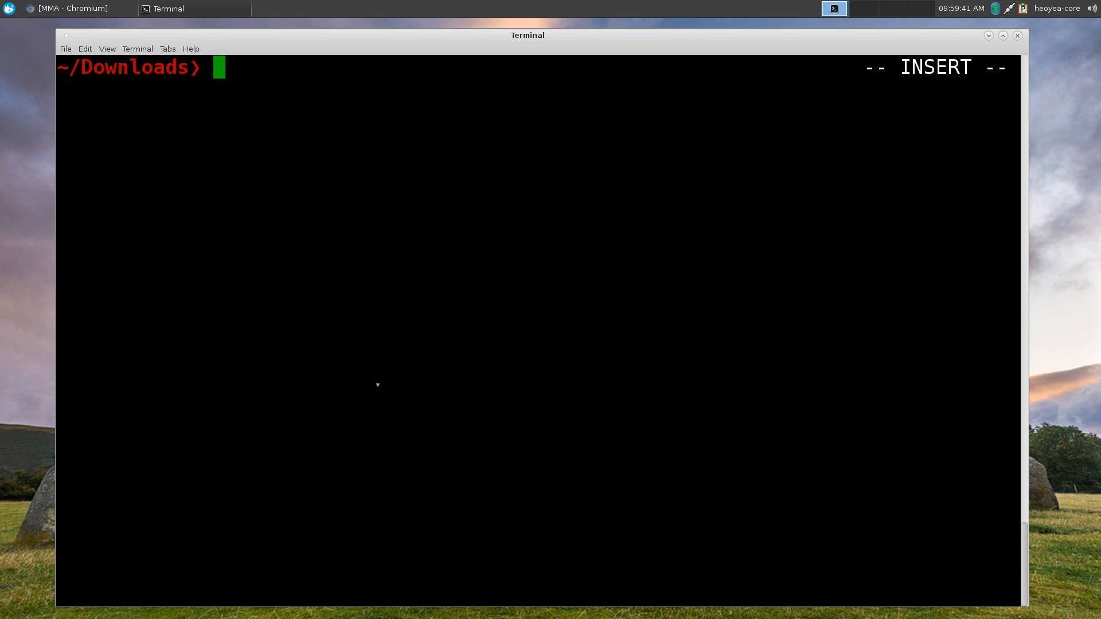
Run jobs to show mplayer, nano and wget suspended, and begin an fg command.
type("jobs")
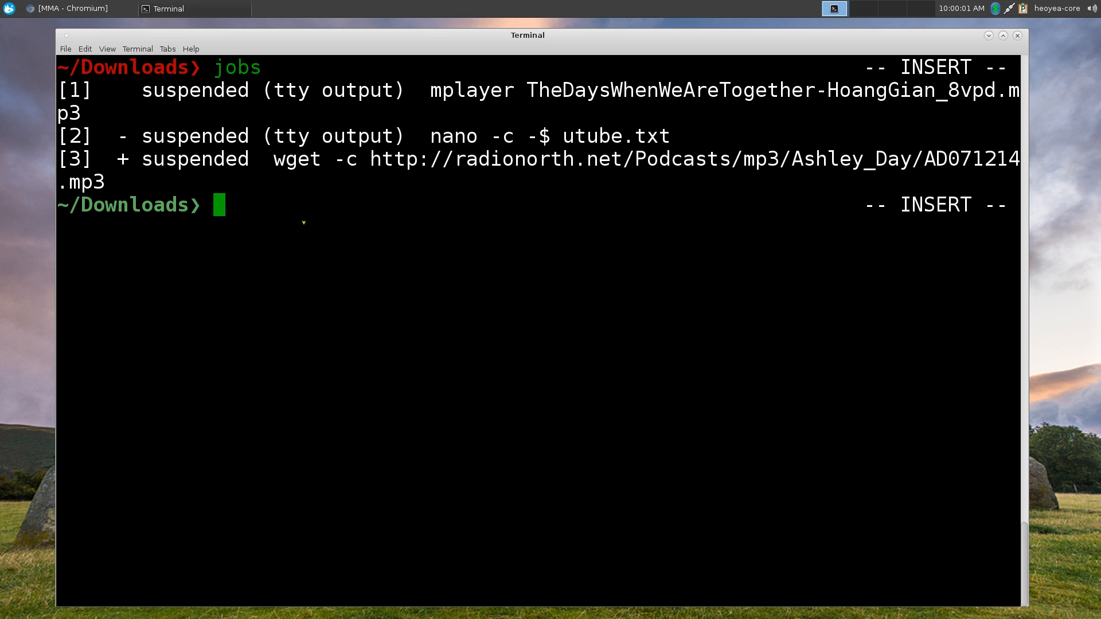
type("fg")
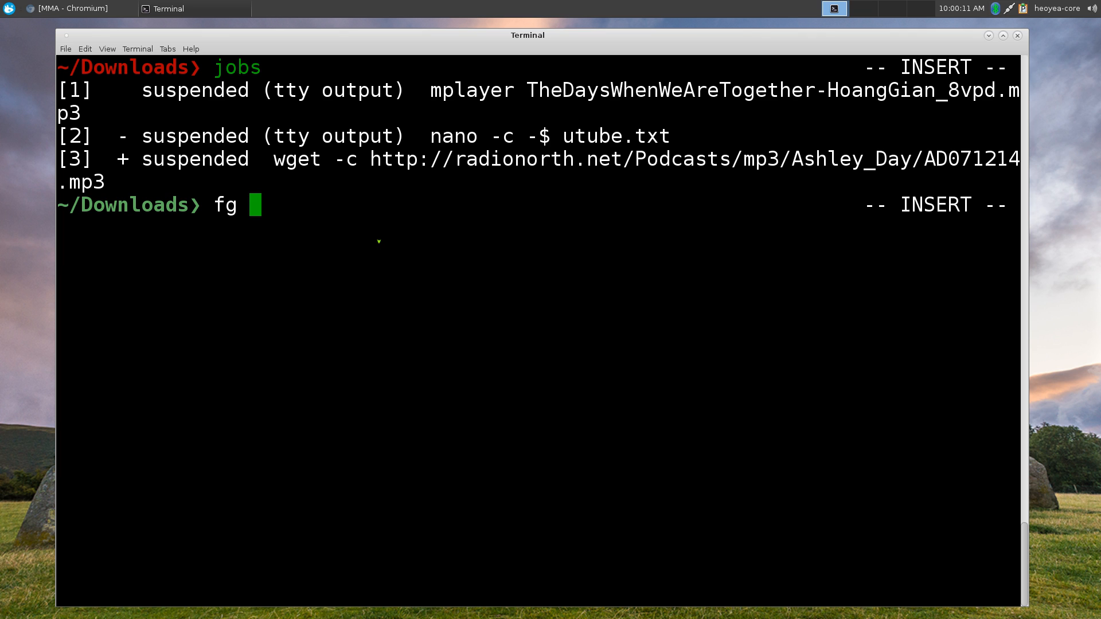
Foreground job 2 with 'fg %2', type filler text into nano, and return to the shell.
type("%")
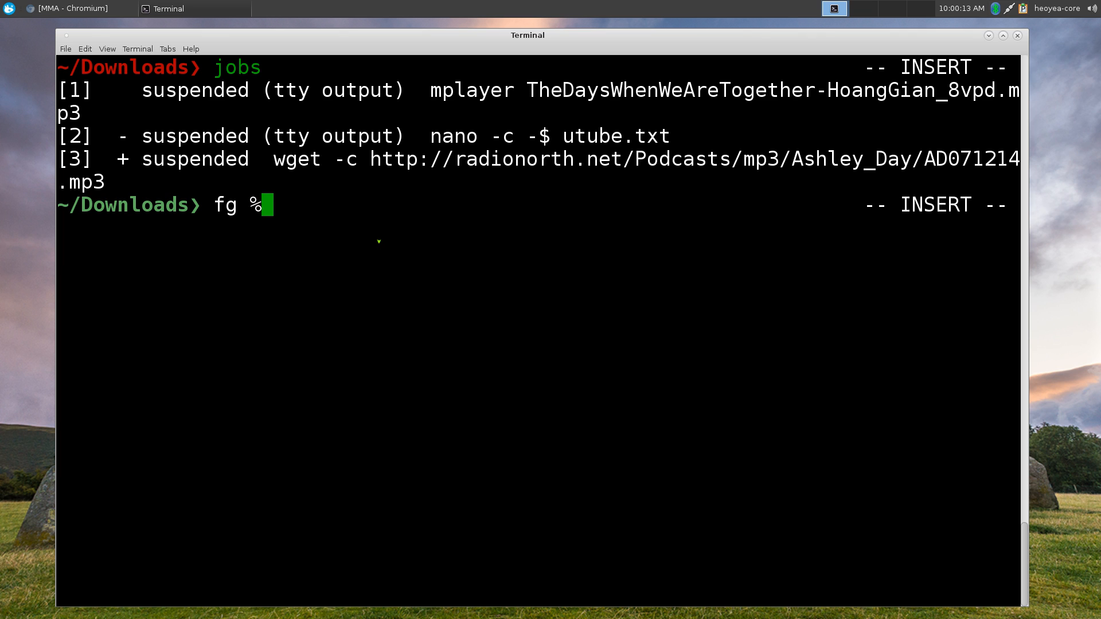
type("2")
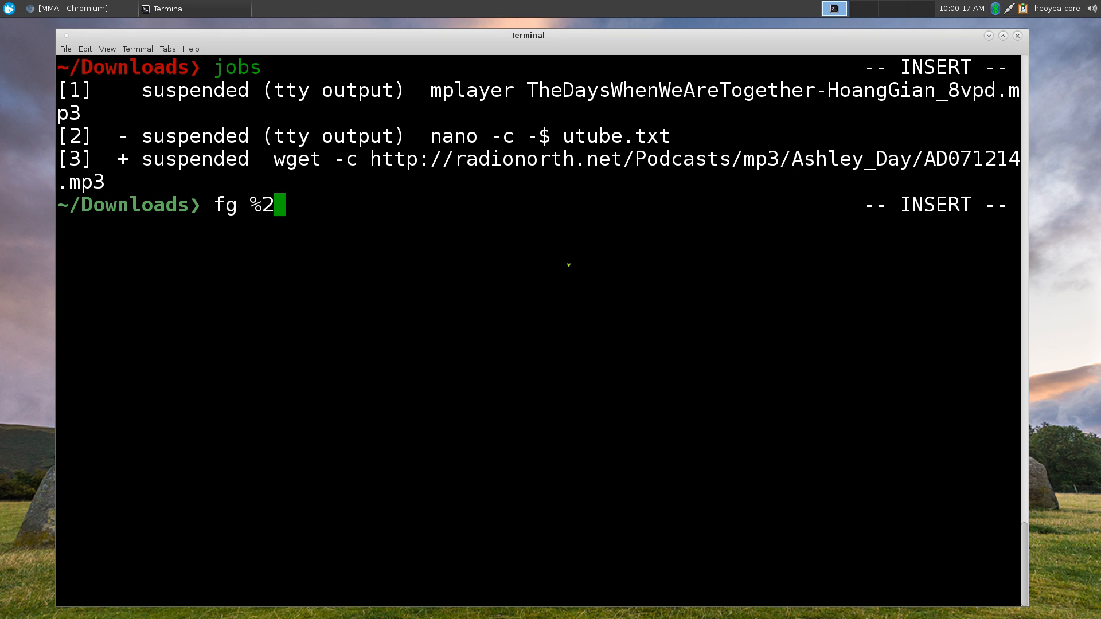
key("Return")
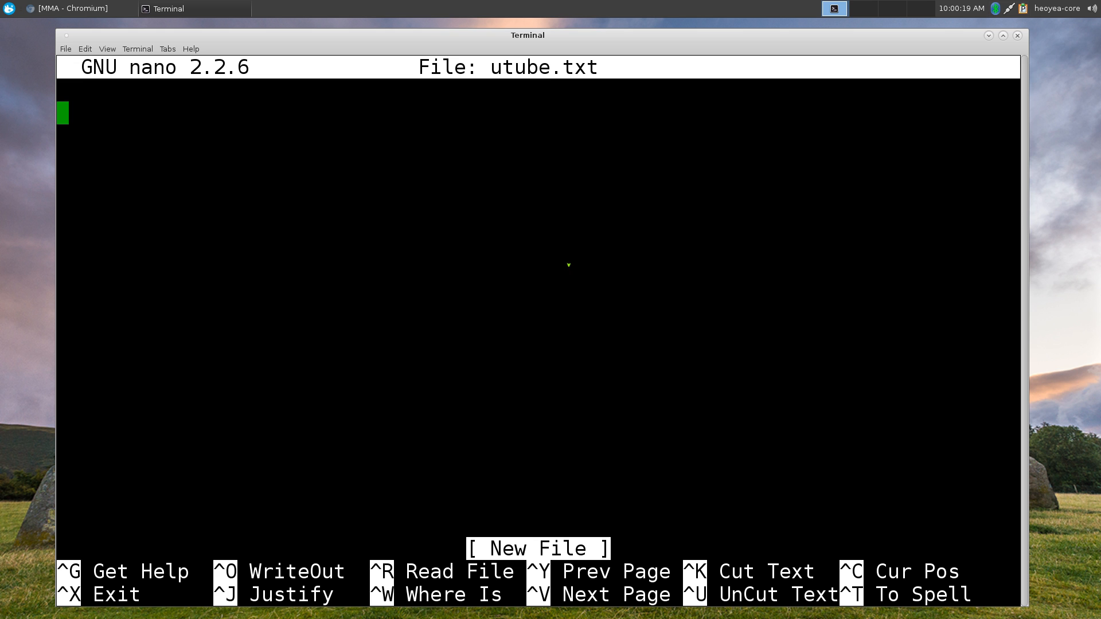
type("isdfjsdkfjajdfksdjfka")
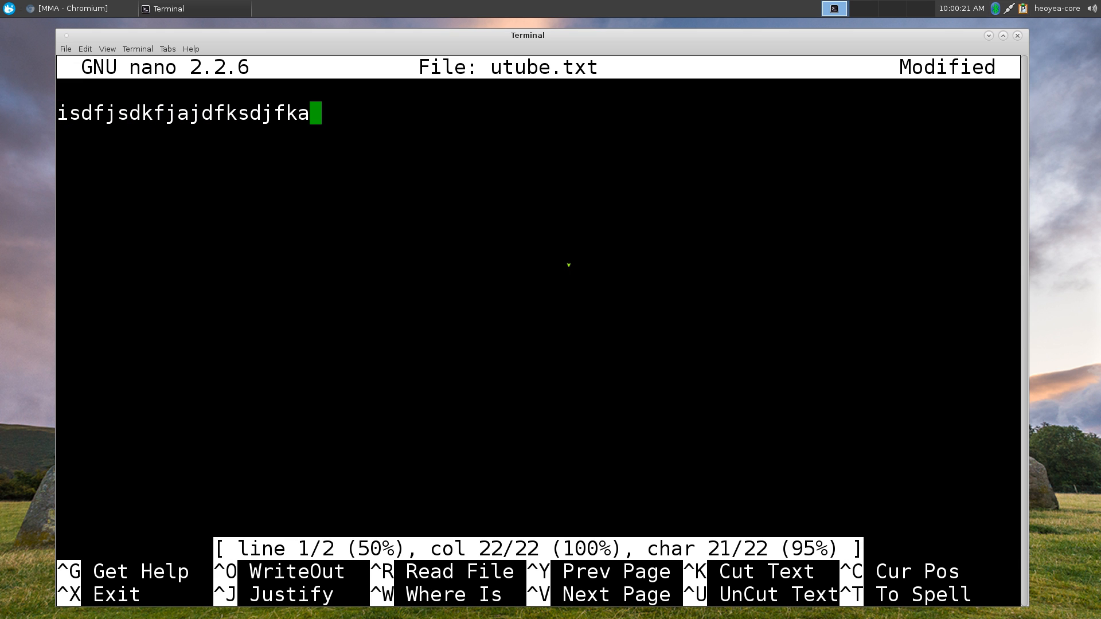
key("ctrl+x")
type("jobs")
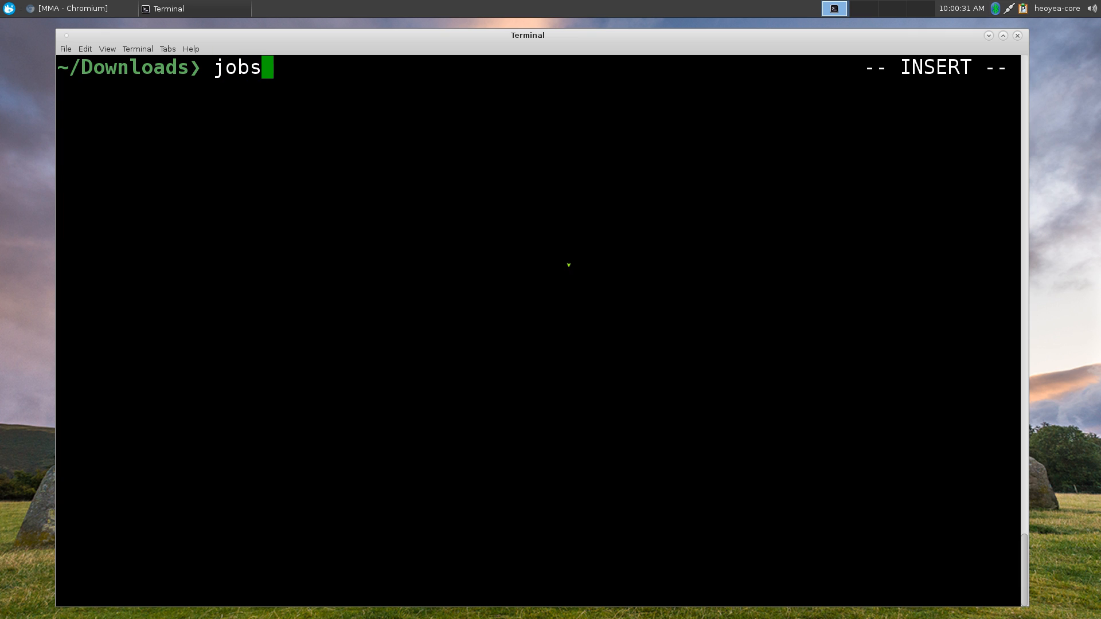
List the jobs, kill the wget job with 'kill %3', and start another jobs check.
key("Return")
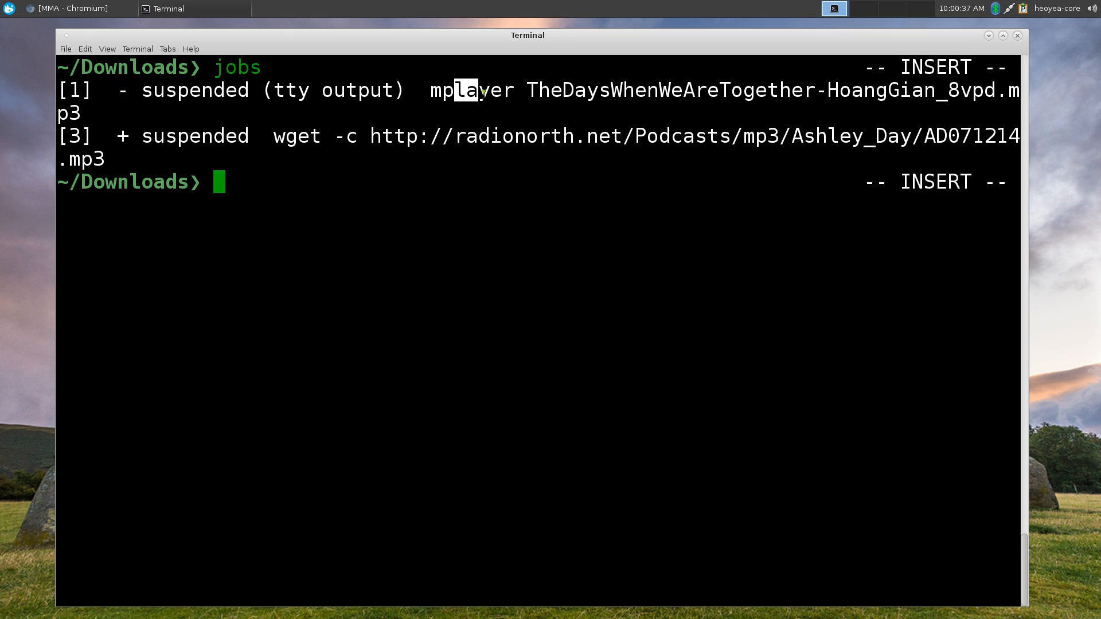
mouse_move(390, 246)
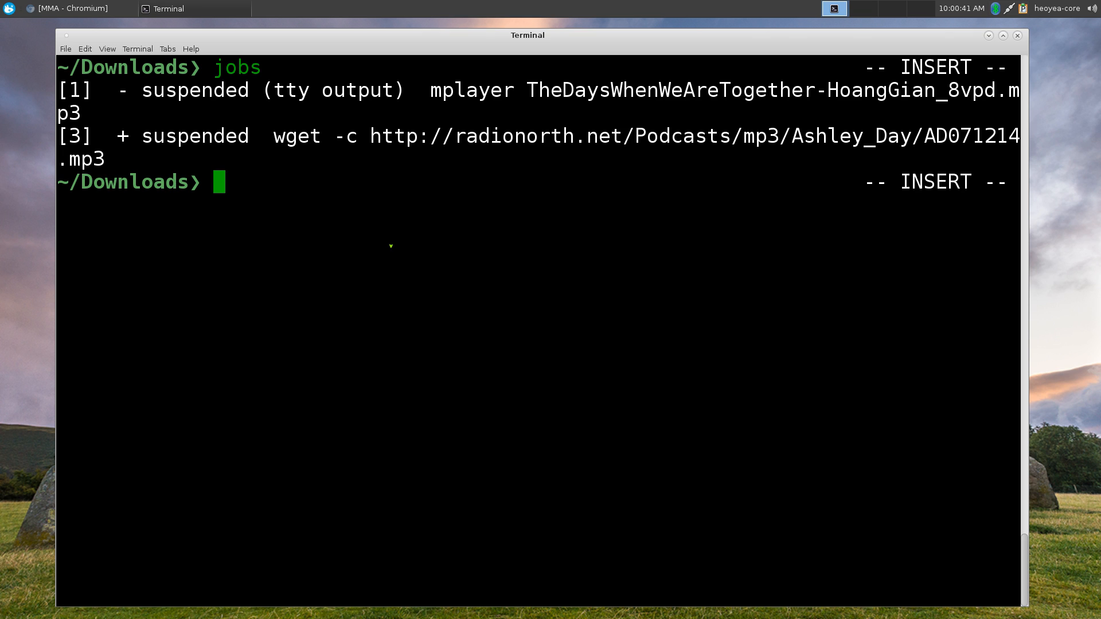
type("kill")
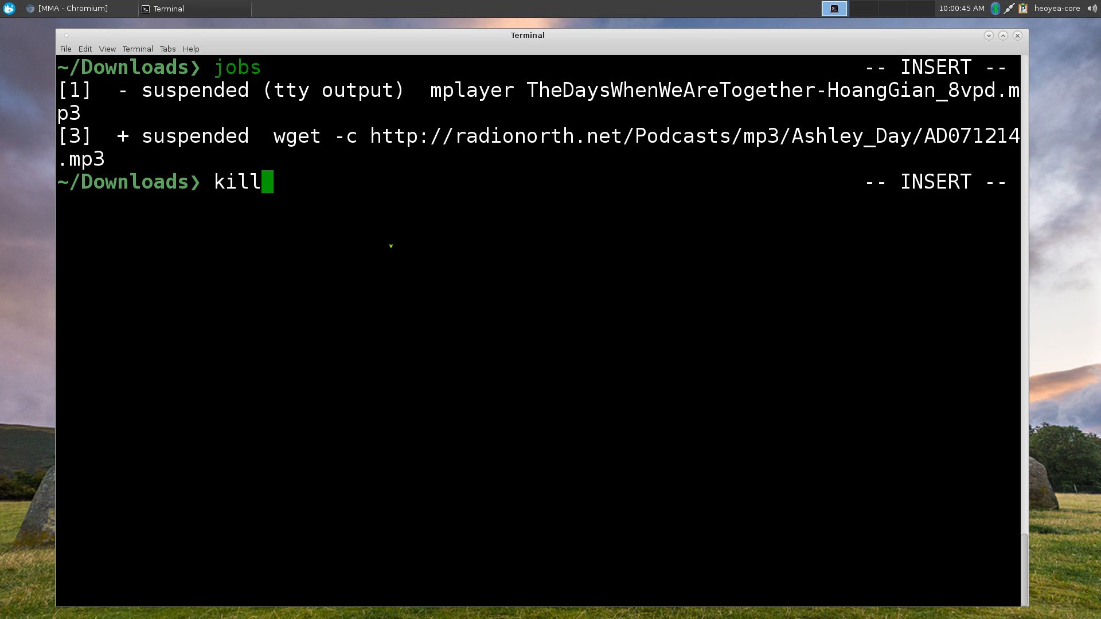
type("%3")
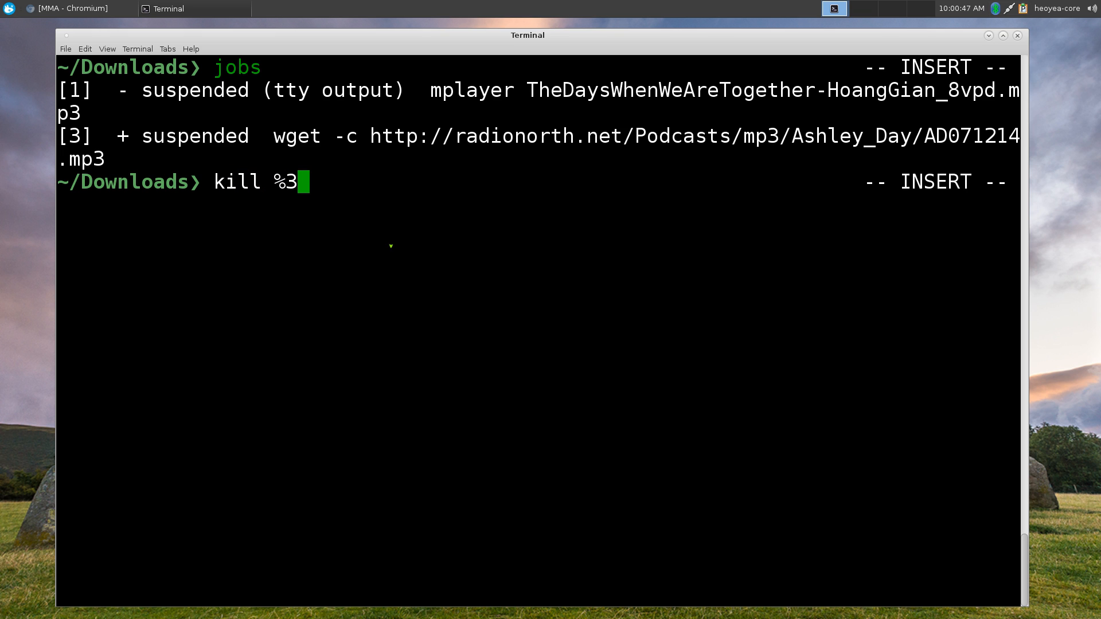
key("Return")
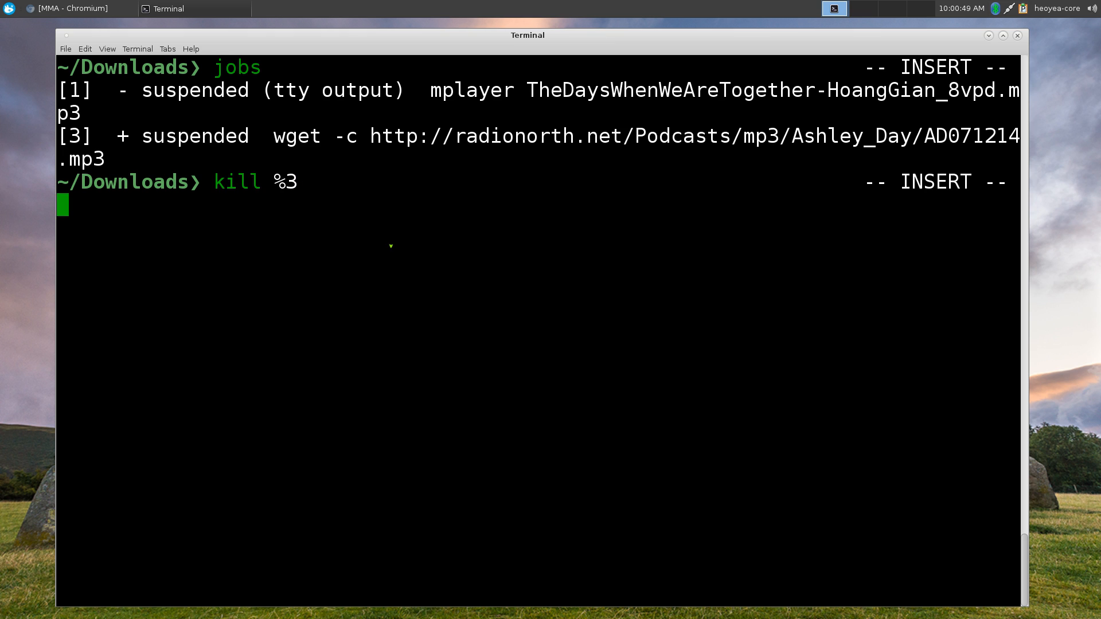
key("Return")
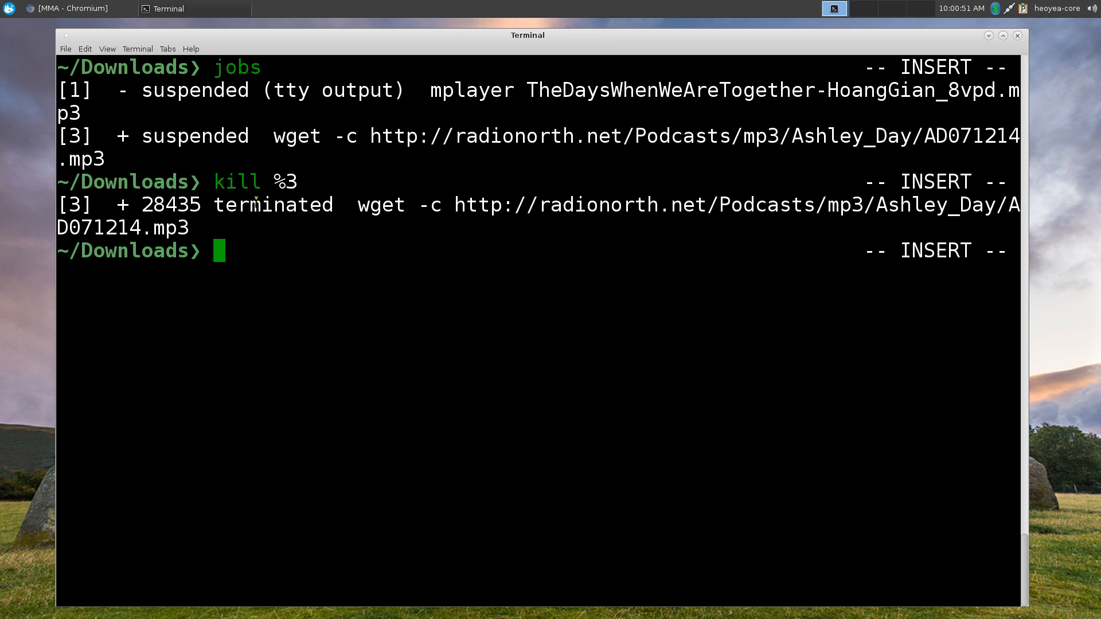
type("jobs")
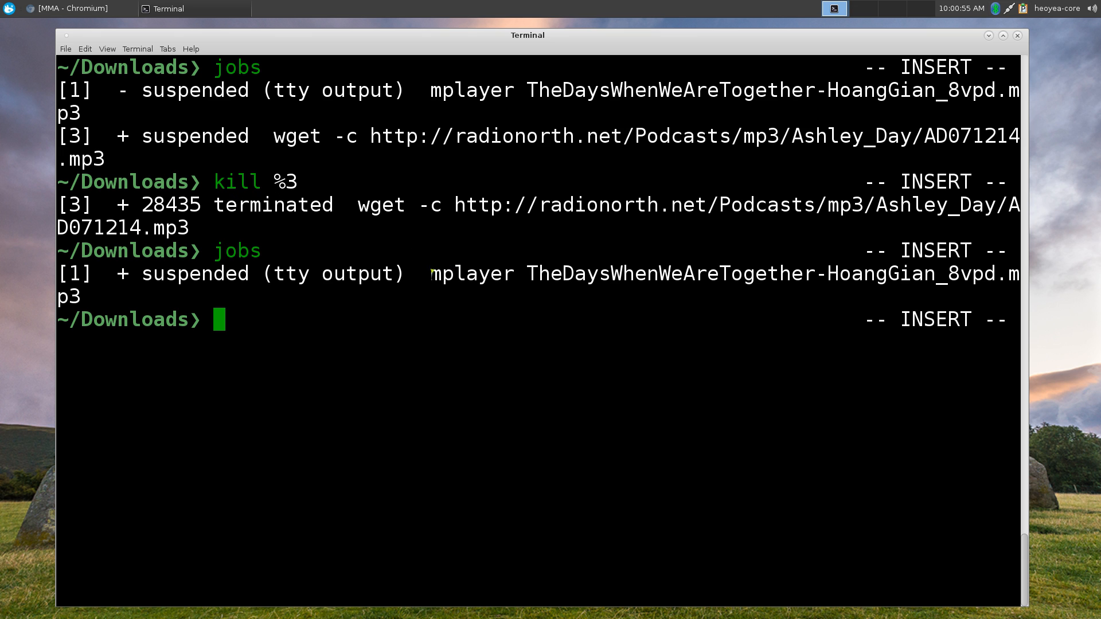
mouse_move(408, 387)
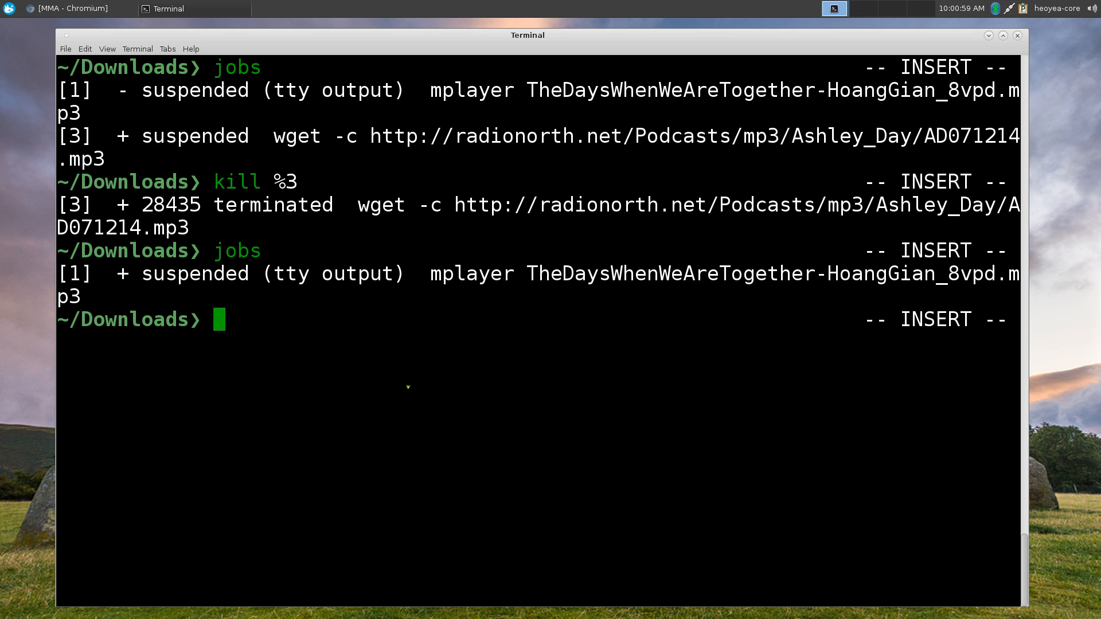
Run fg, then launch mousepad in the foreground and type filler text into its untitled document.
type("fg")
type("jobs")
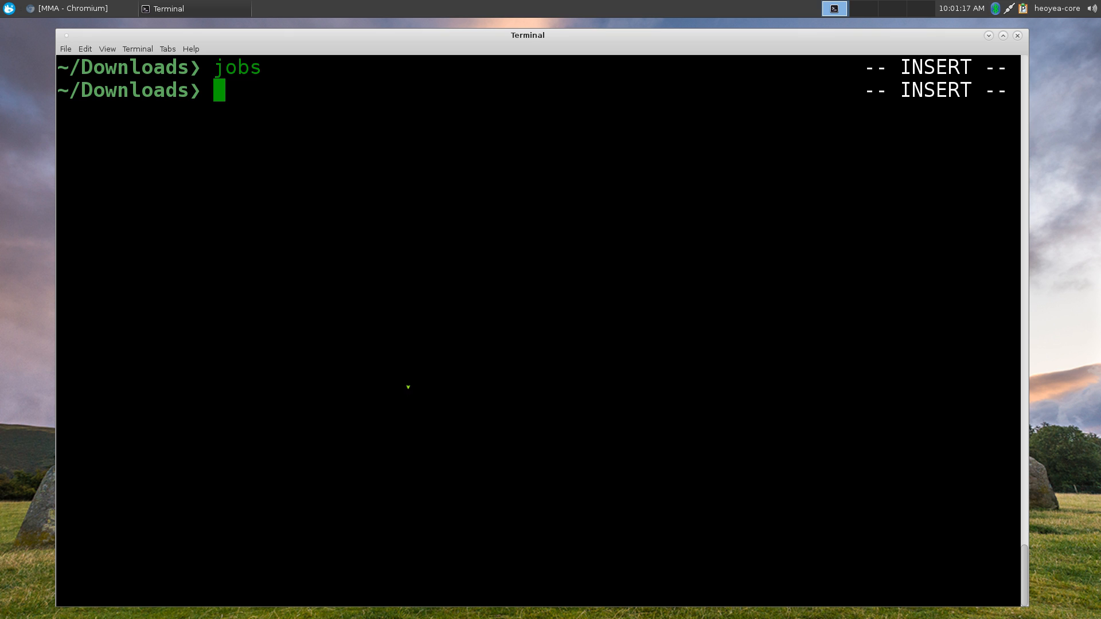
type("mousepad")
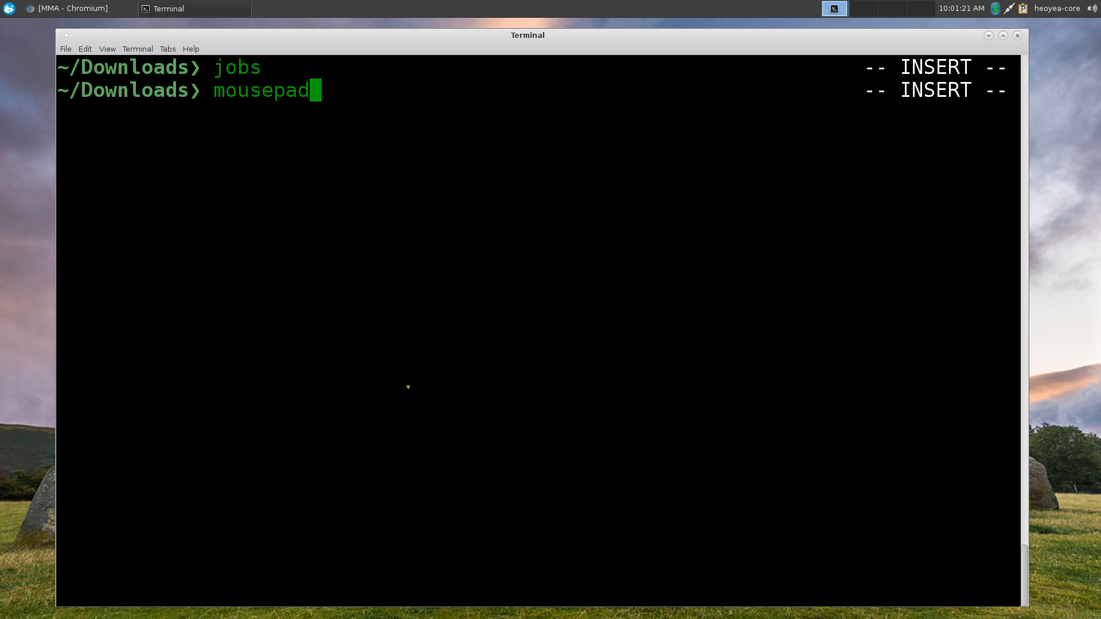
key("Return")
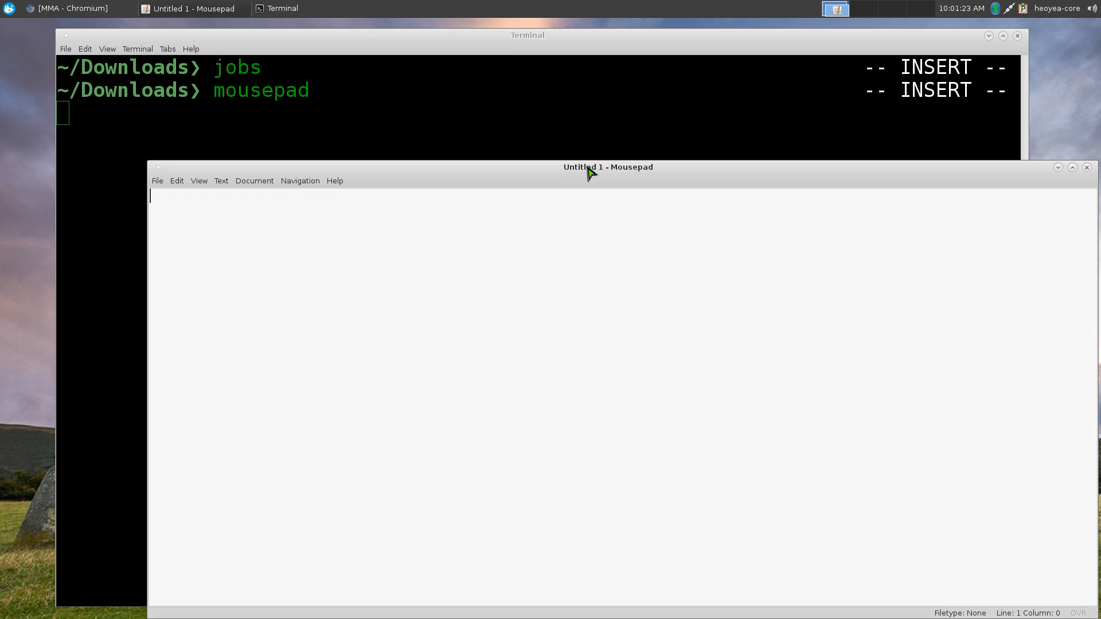
type("sd")
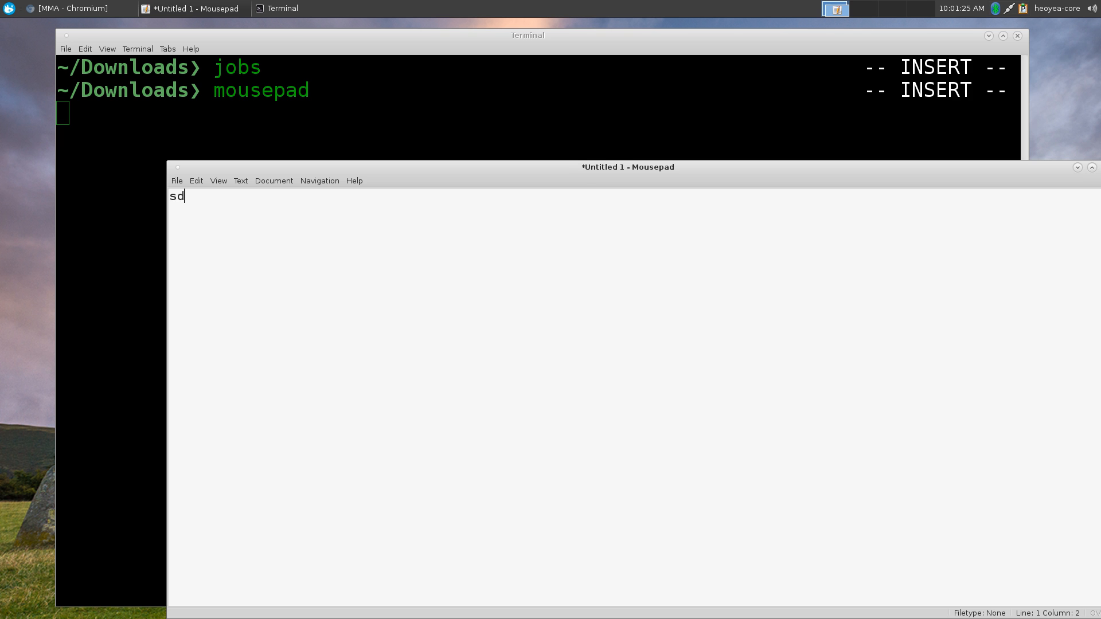
type("fdsfsd")
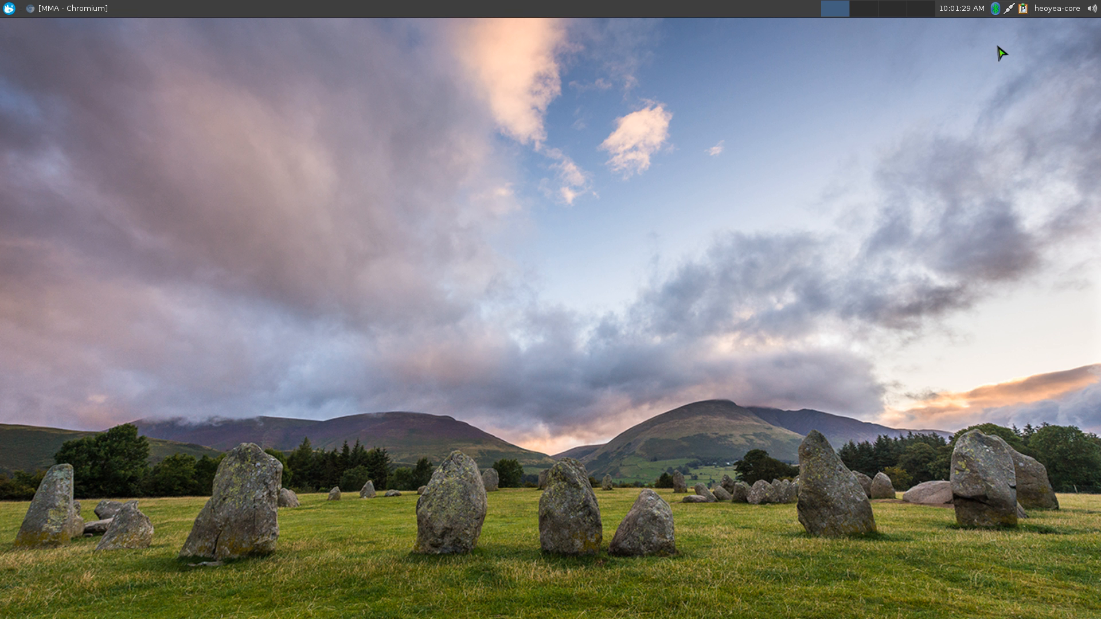
Open a new Terminal Emulator from the applications menu and launch mousepad again.
left_click(9, 9)
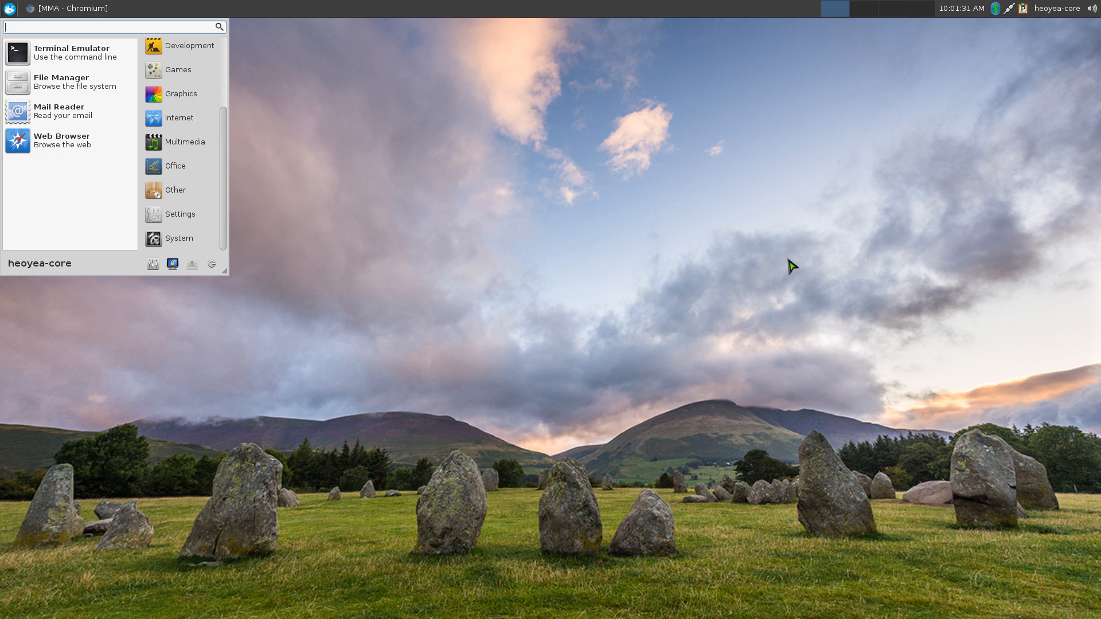
left_click(71, 52)
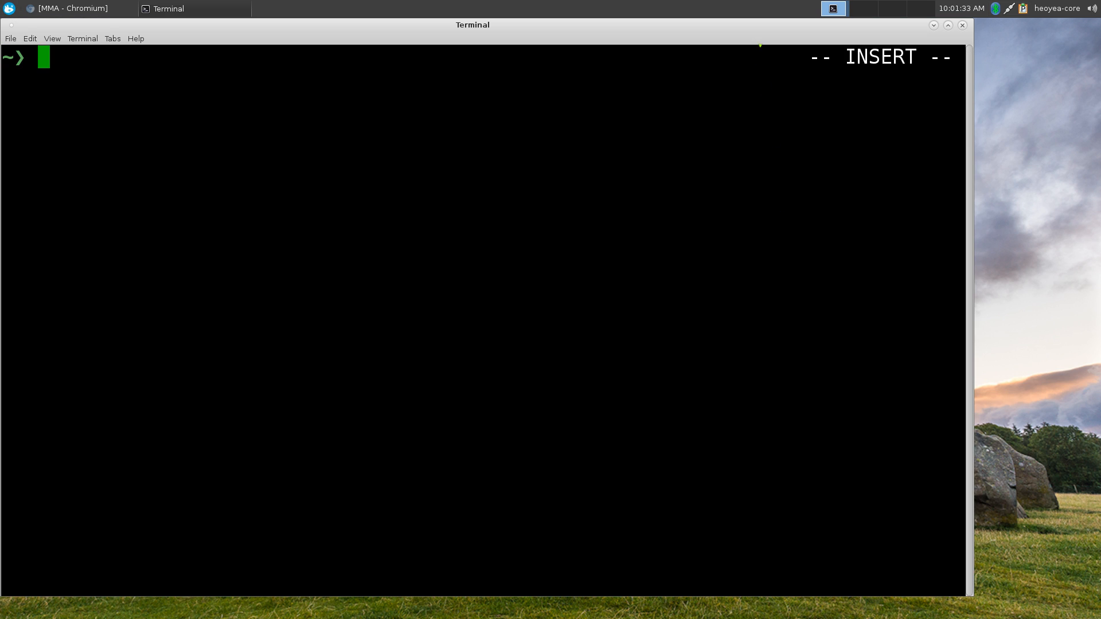
type("mousepad")
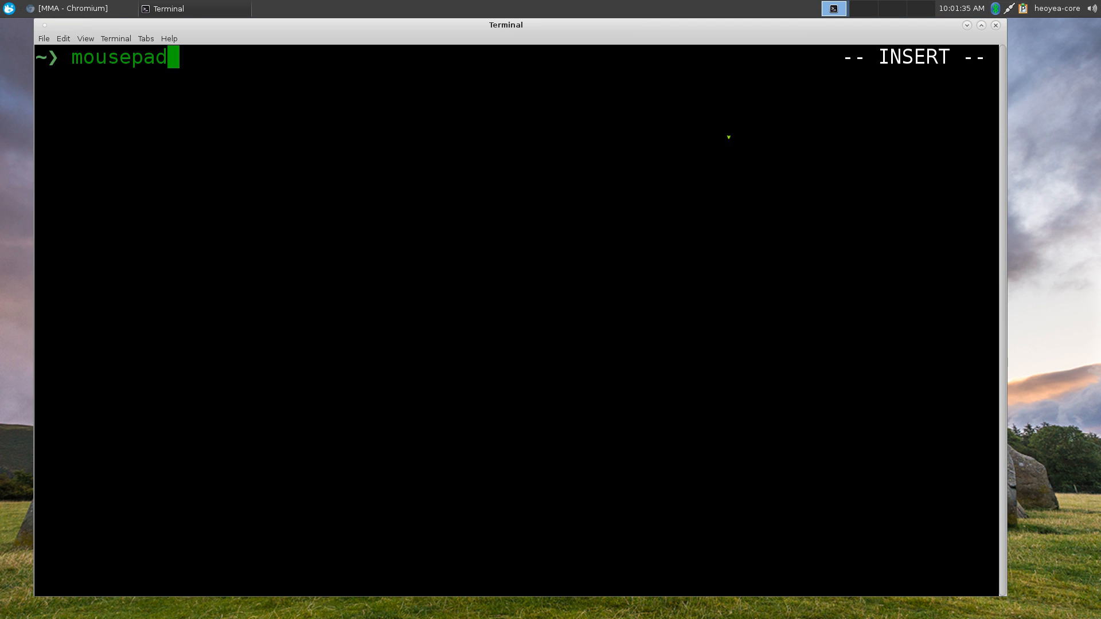
key("Return")
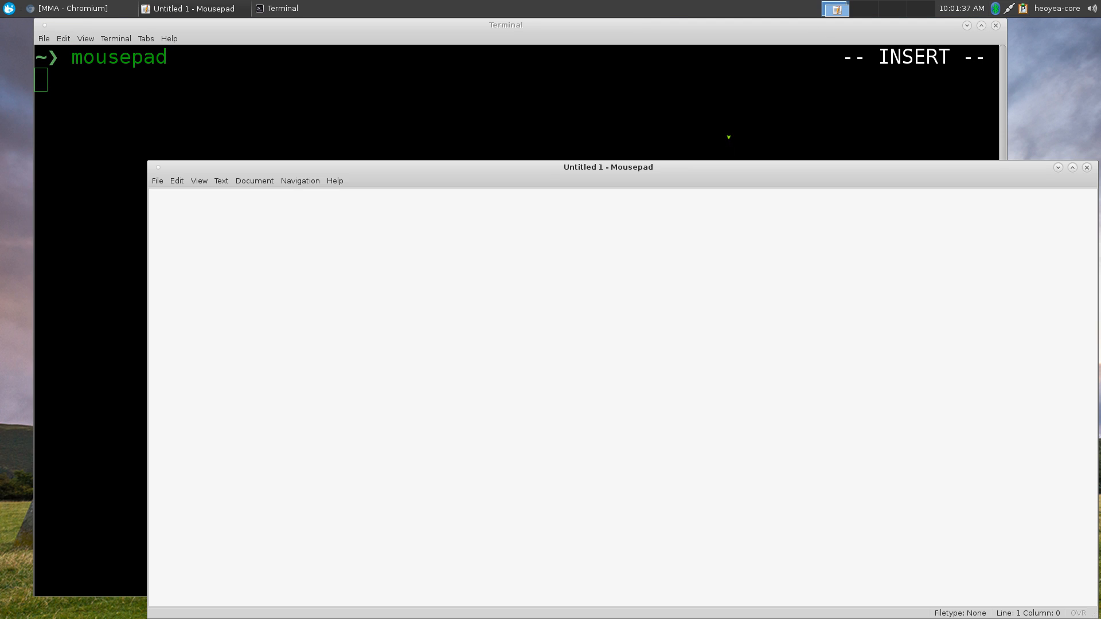
type("sd")
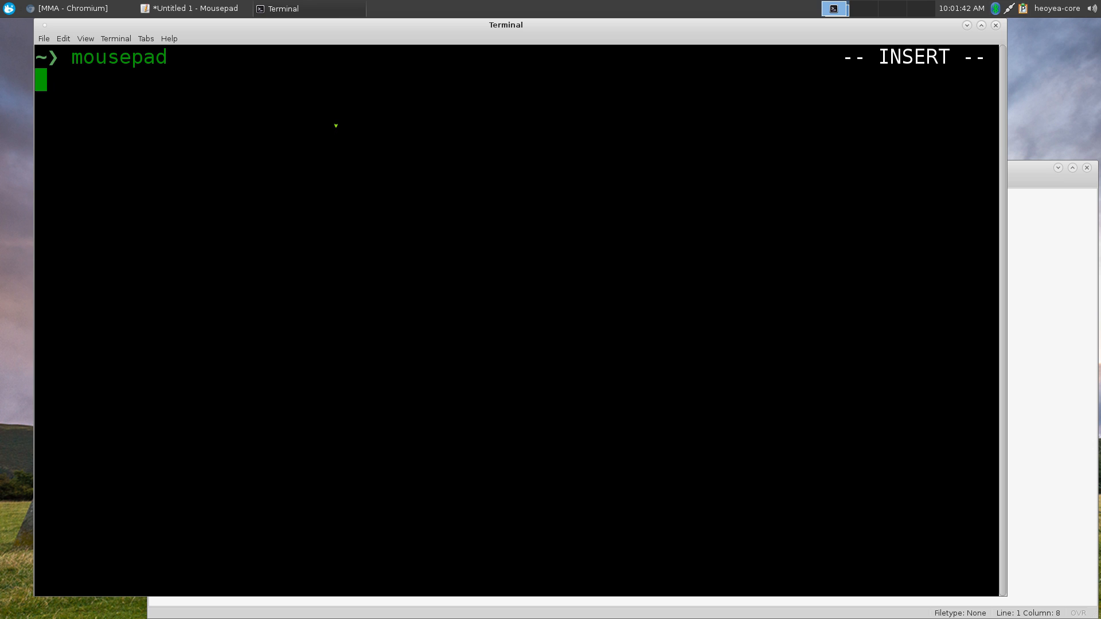
Suspend Mousepad with Ctrl+Z, confirm it as stopped job 1 via jobs, and show its frozen window.
key("ctrl+z")
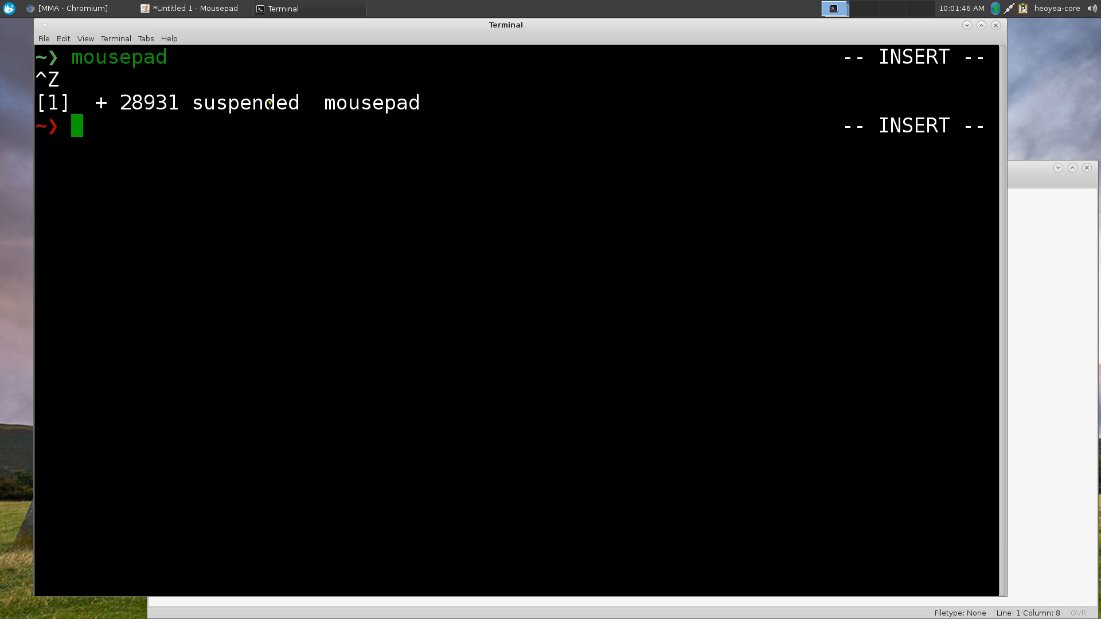
type("jobs")
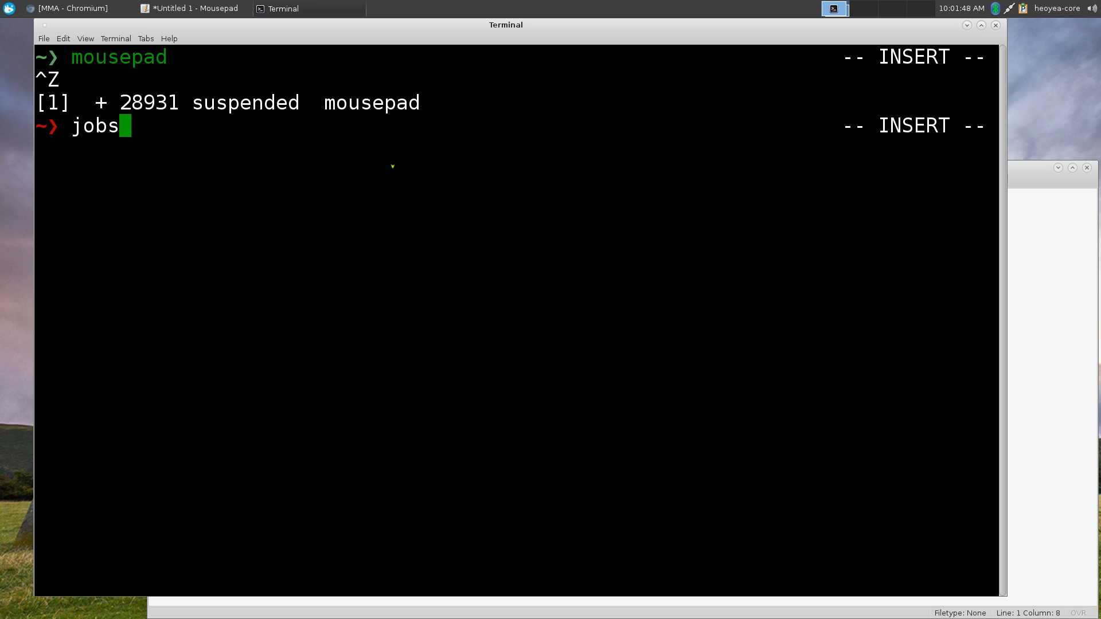
key("Return")
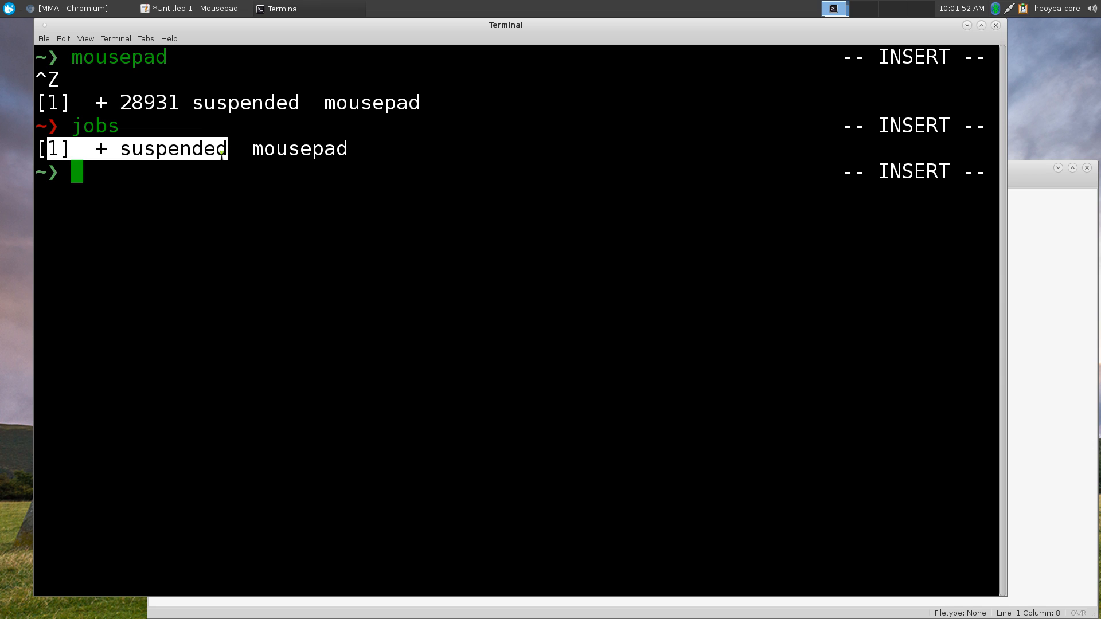
left_click(197, 9)
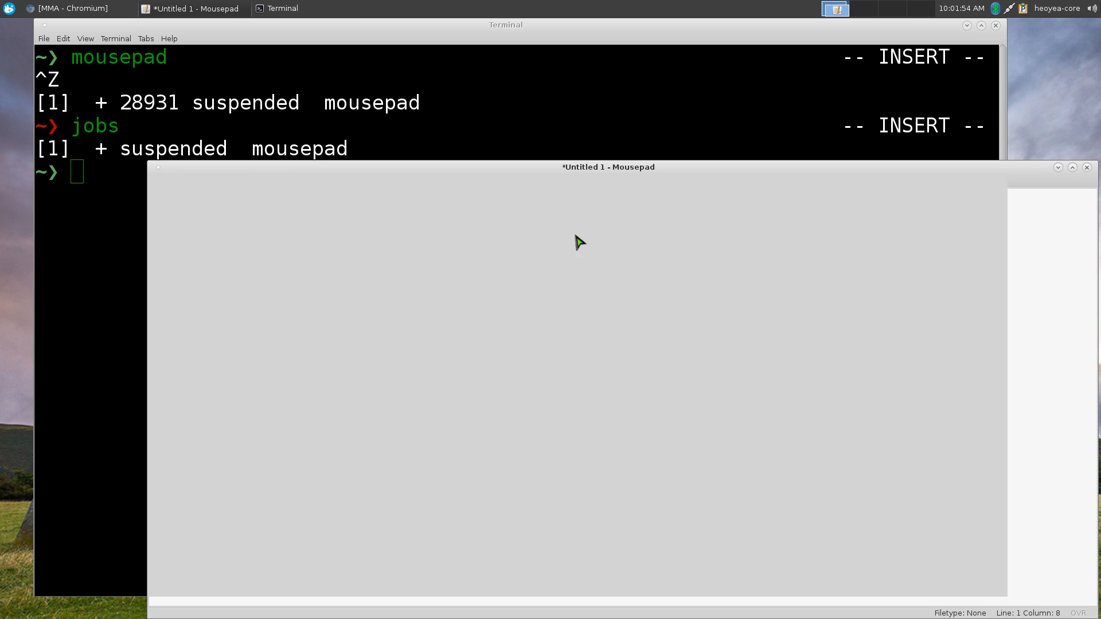
mouse_move(618, 316)
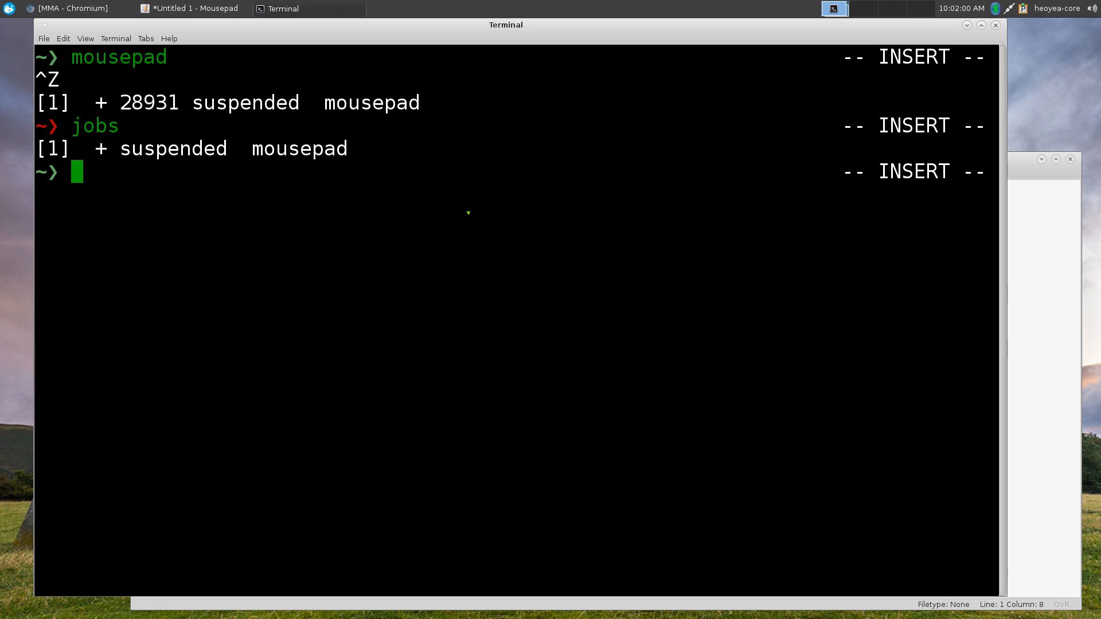
Run 'bg %1' to resume the suspended Mousepad job in the background.
type("b")
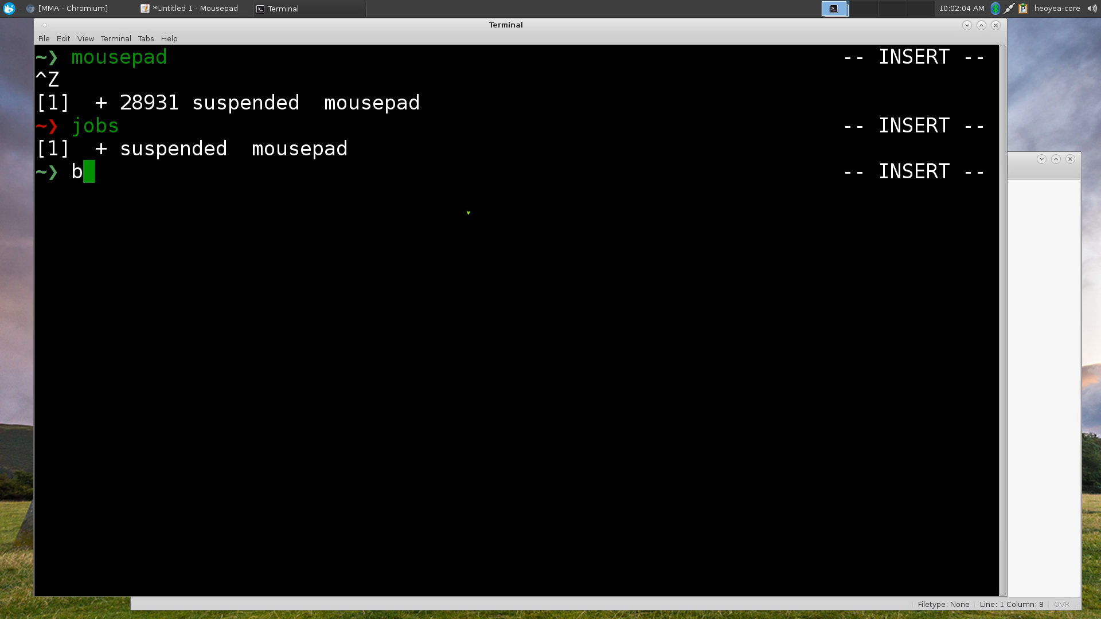
type("g")
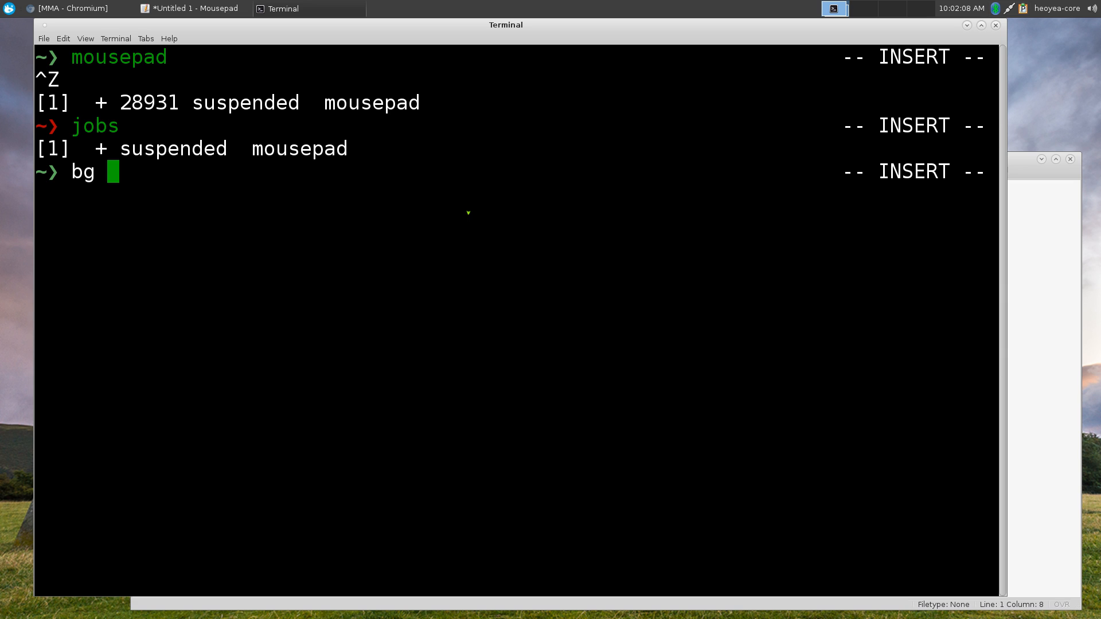
type("%")
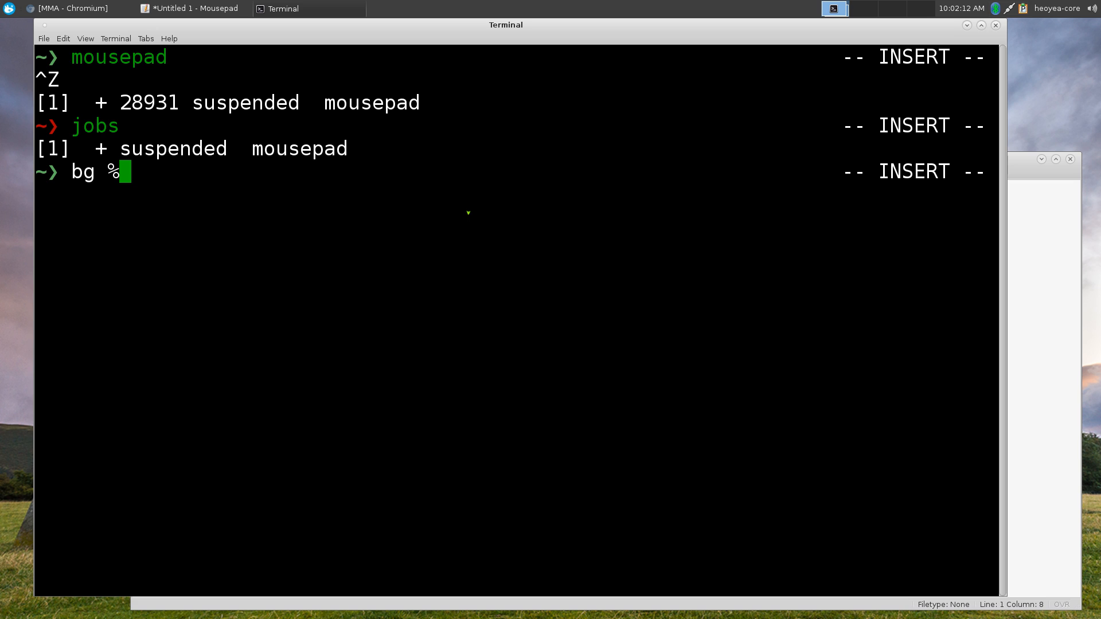
key("BackSpace")
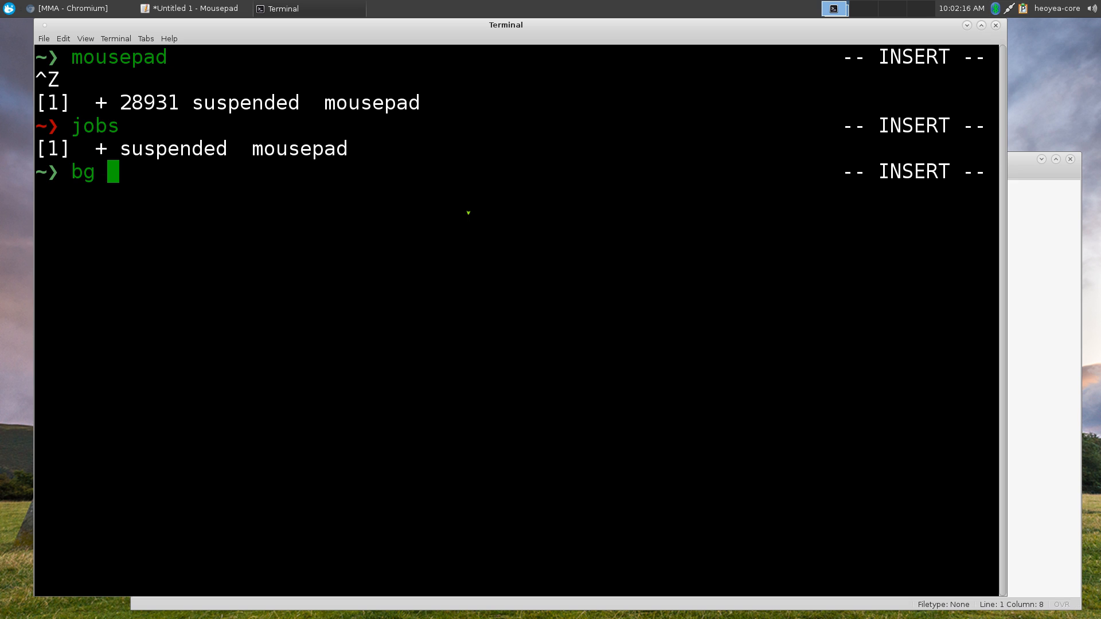
type("%1")
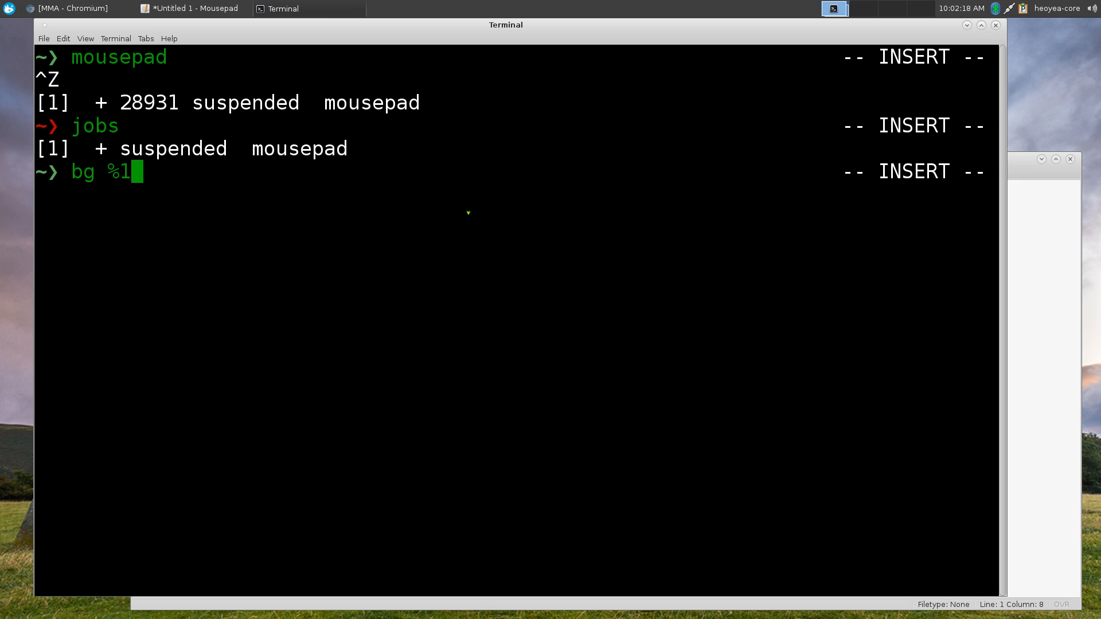
key("Return")
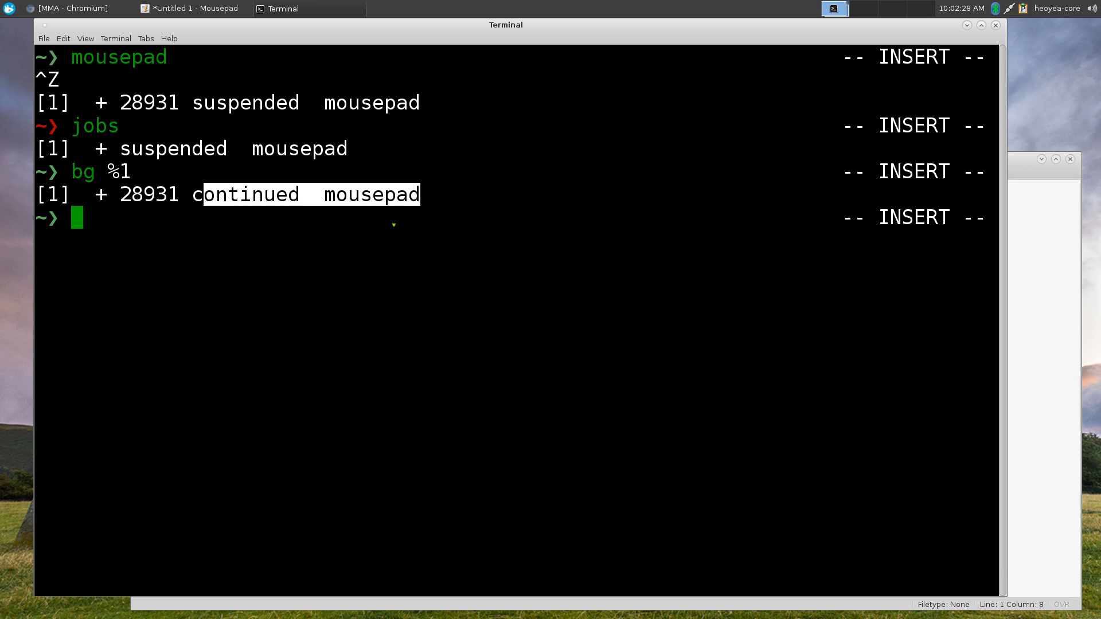
Close the old terminal window and launch a new Terminal from the application launcher.
left_click(190, 9)
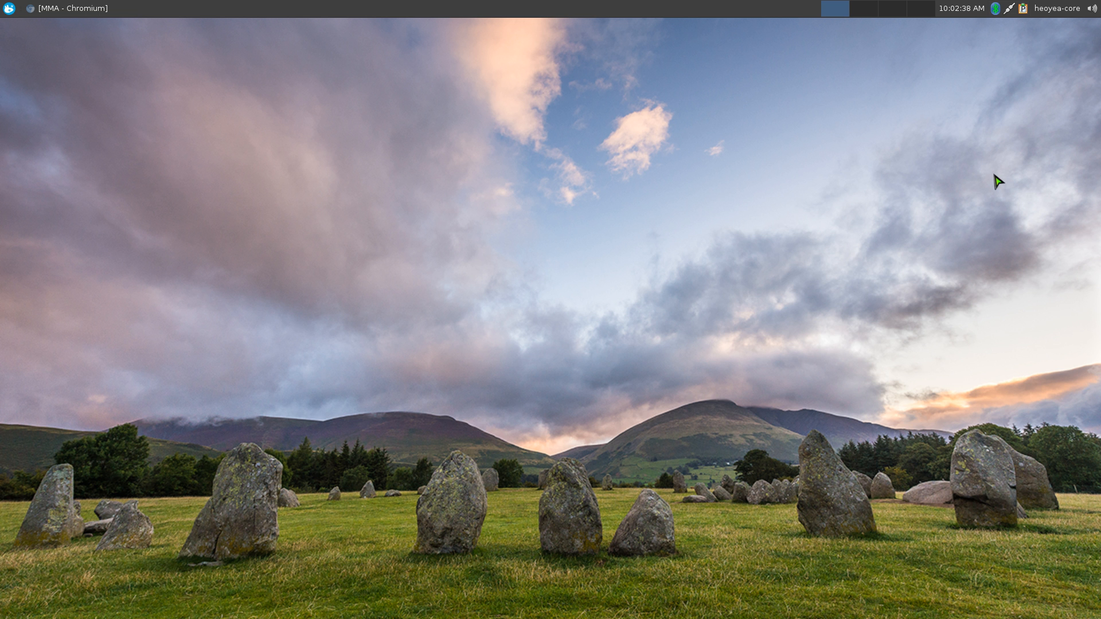
mouse_move(711, 304)
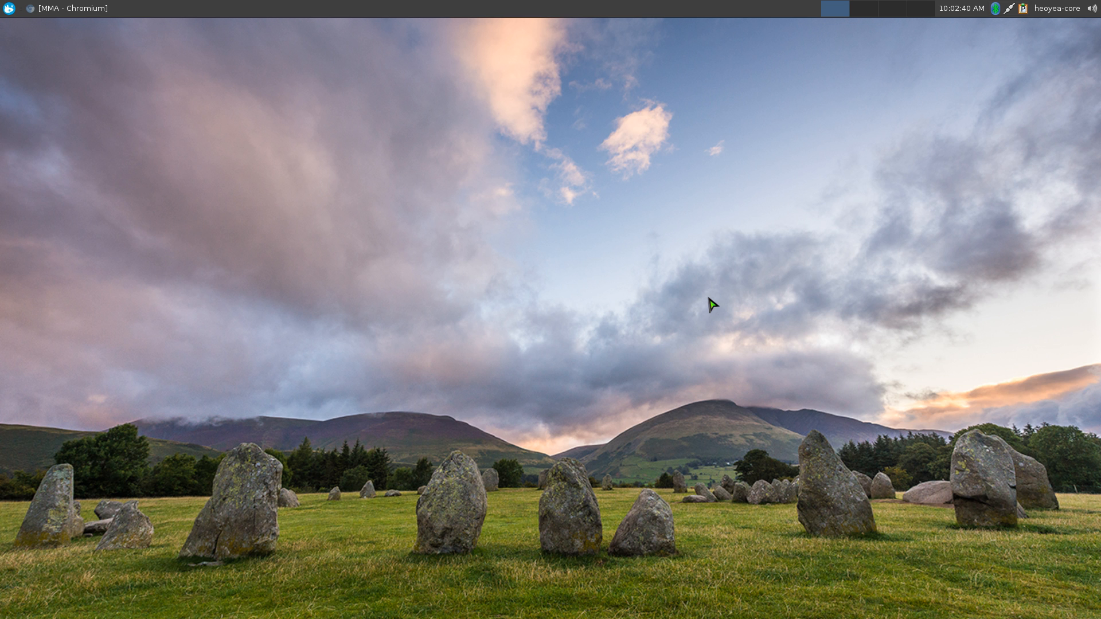
type("ter")
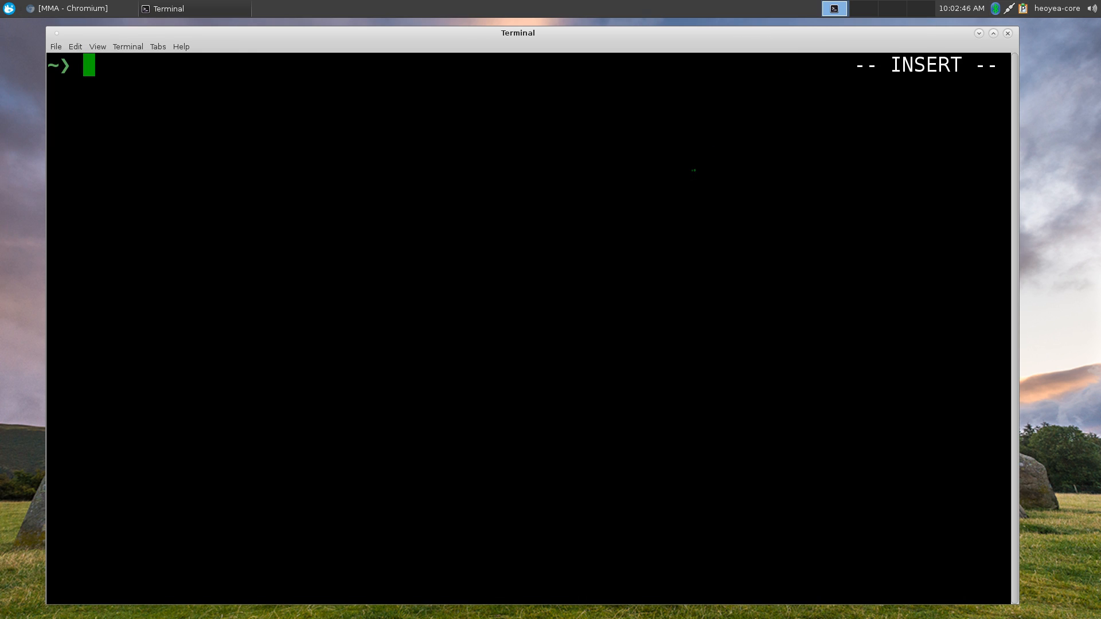
Run mousepad from the shell and suspend it with Ctrl+Z as job 1.
type("mousepad")
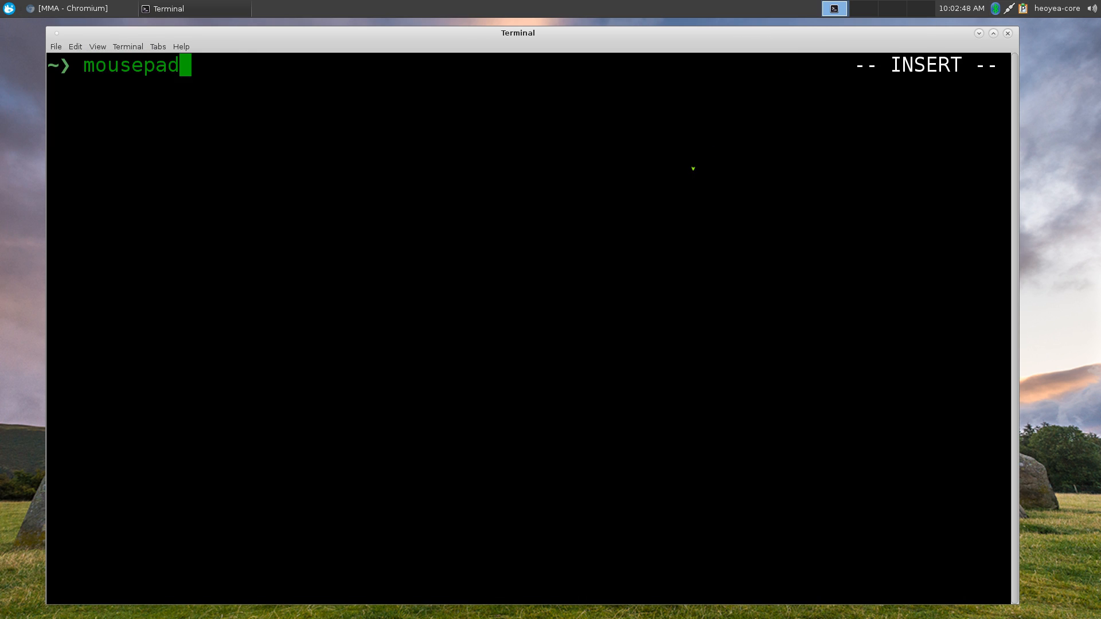
key("Return")
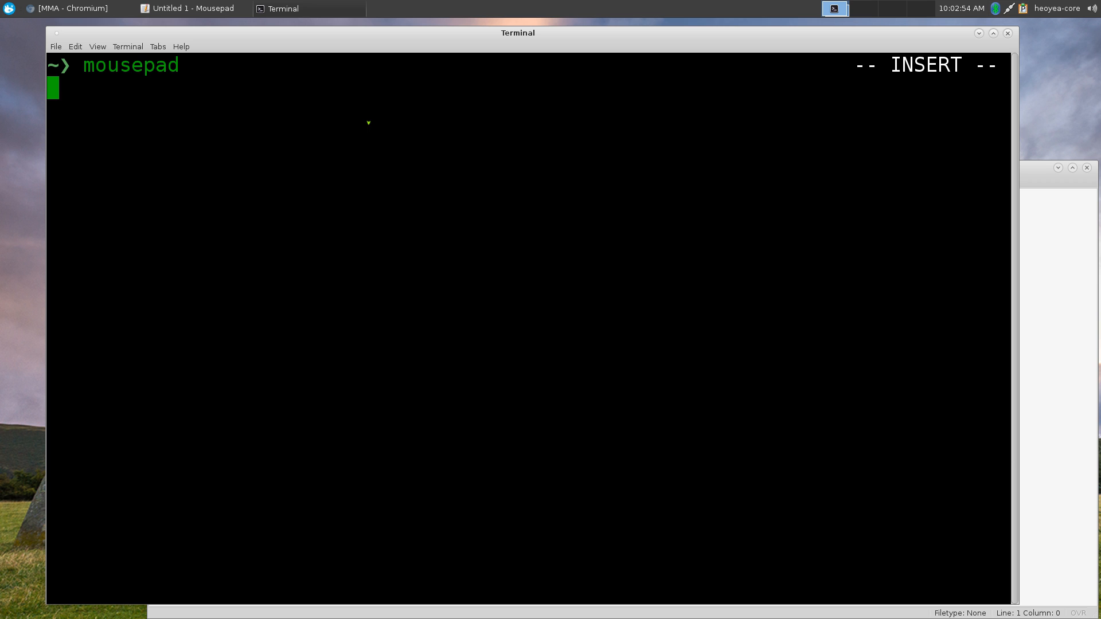
key("ctrl+z")
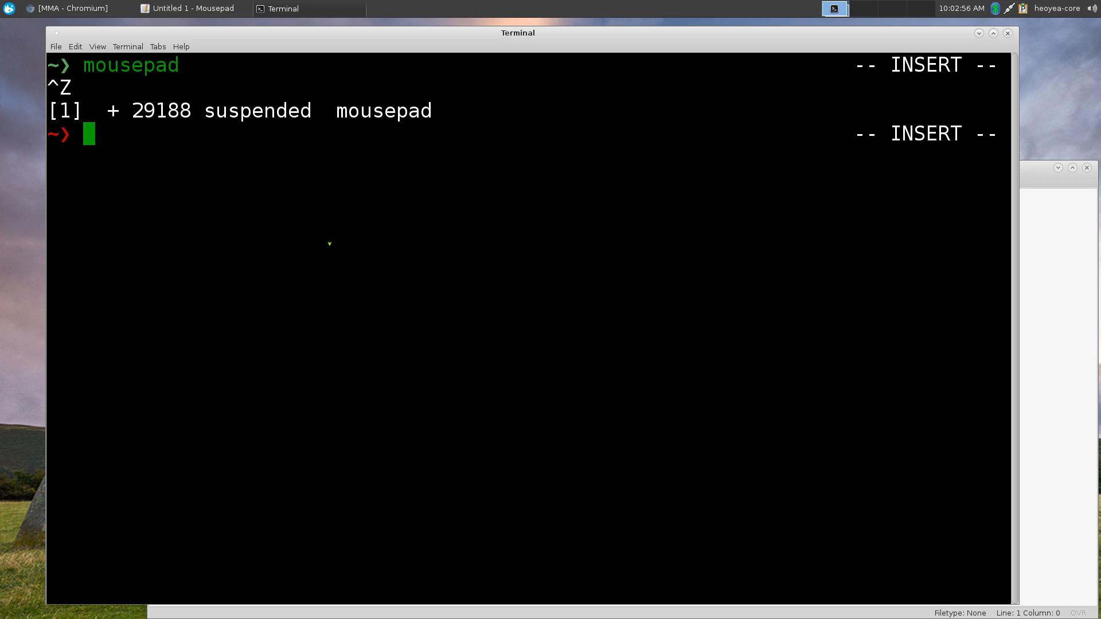
Resume the suspended Mousepad as background job 1 with bg %1.
type("bg")
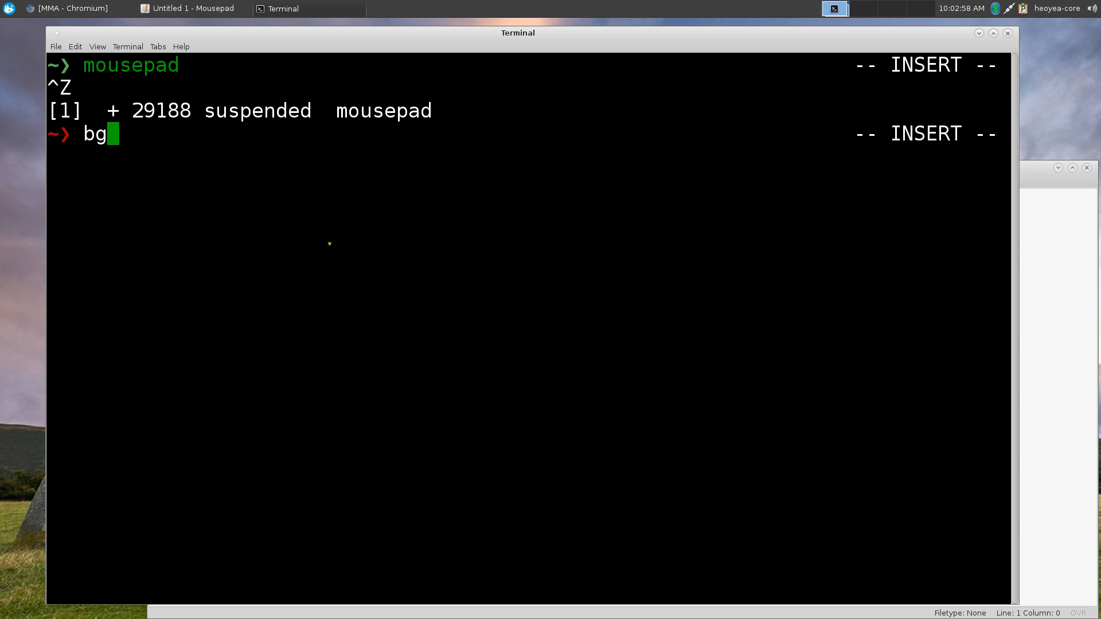
type("%")
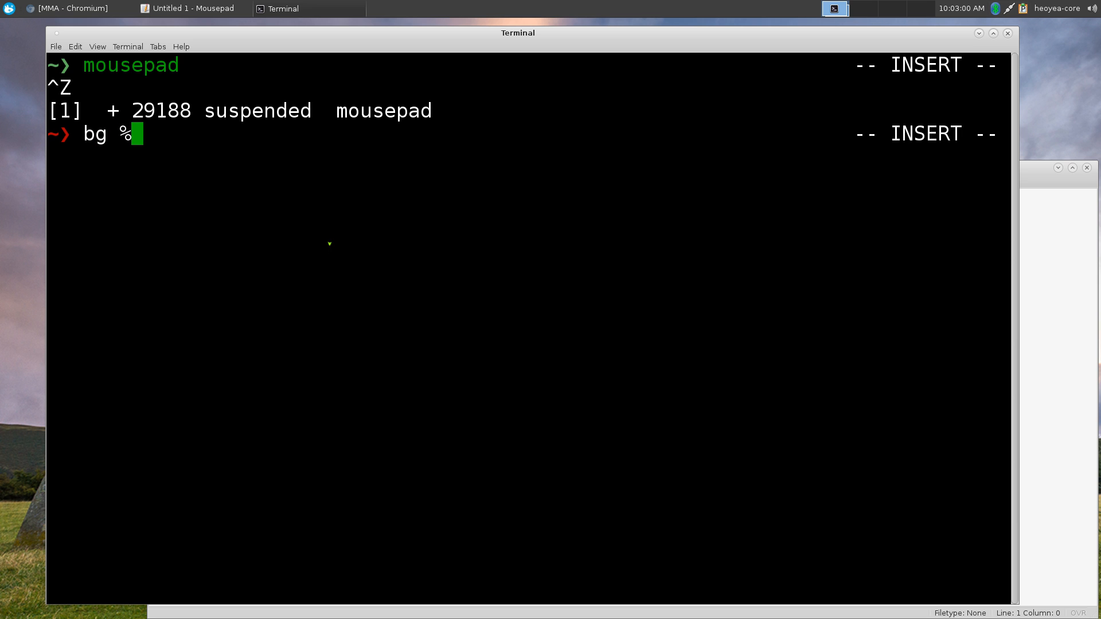
key("Return")
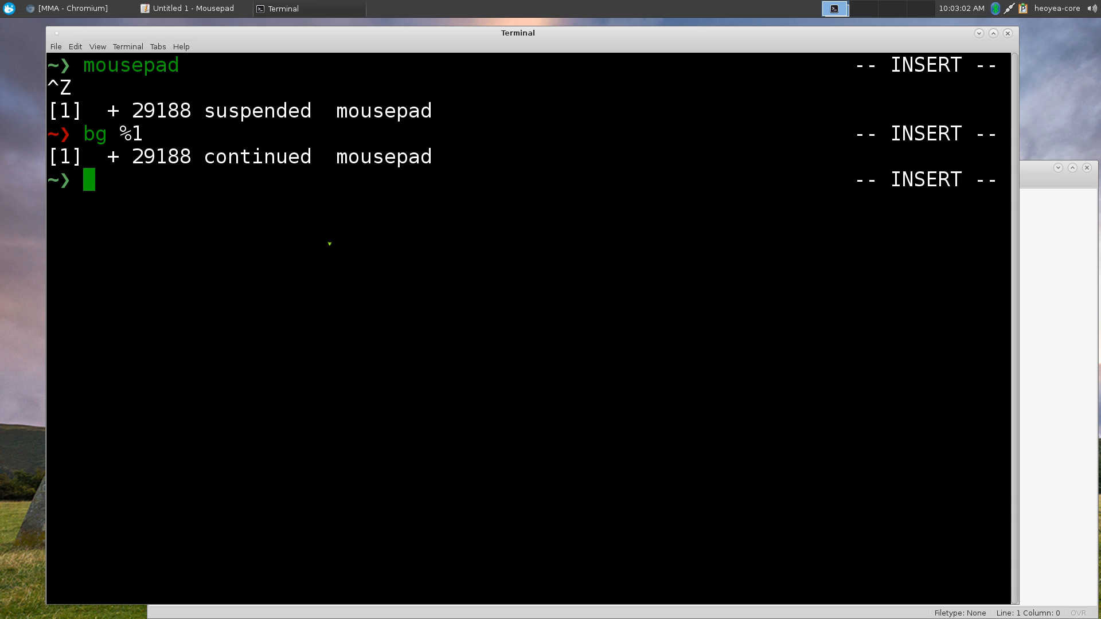
mouse_move(400, 219)
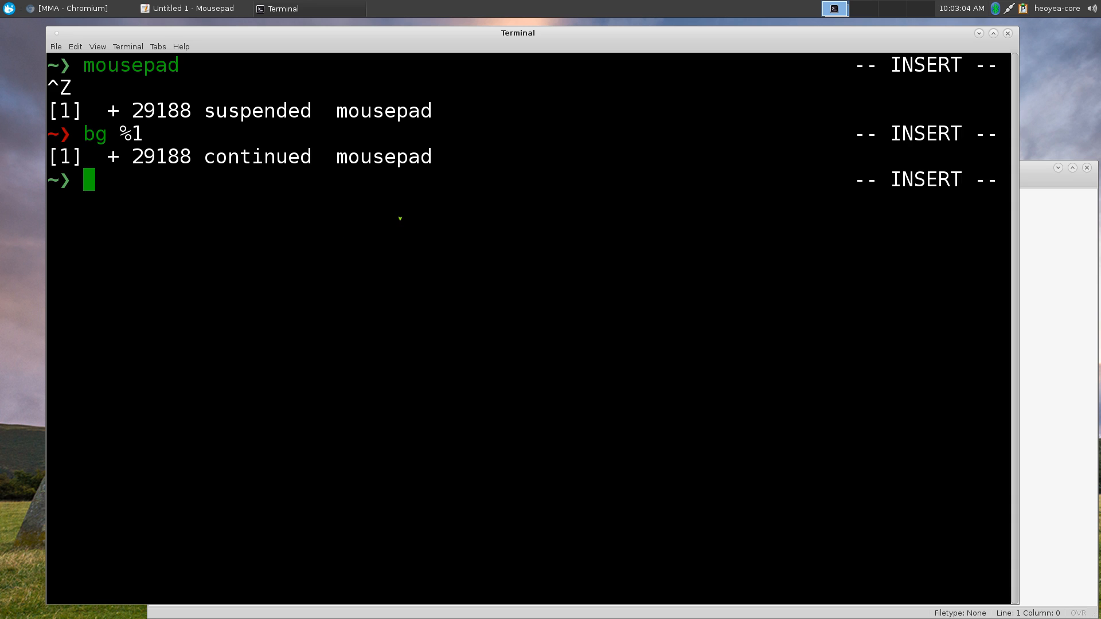
Detach background job 1 with disown %1 and raise the Mousepad window.
type("di")
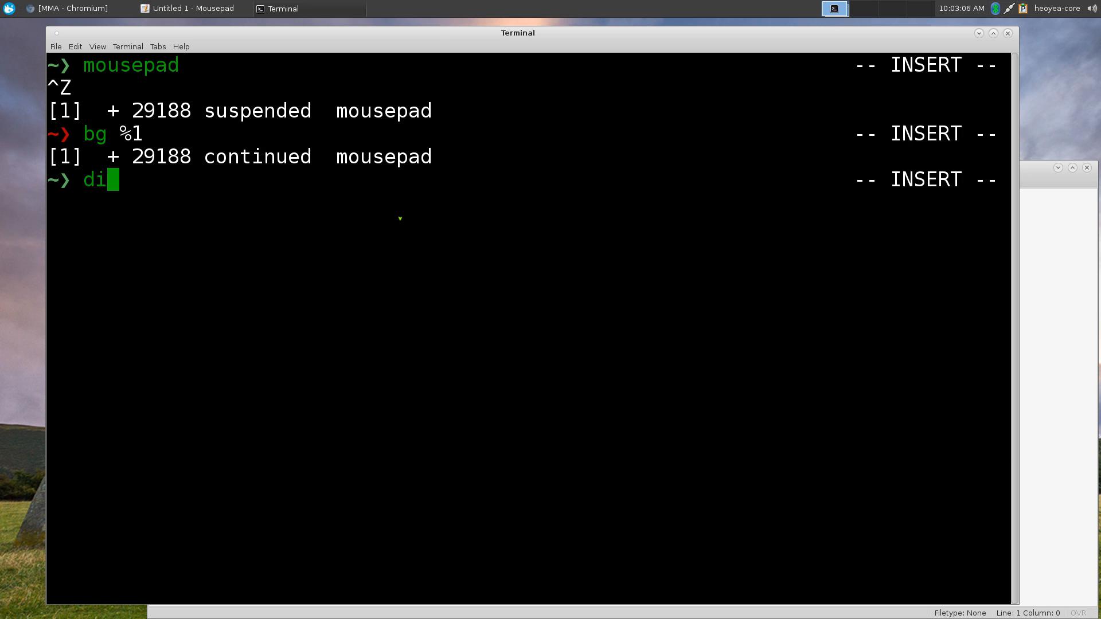
type("sown")
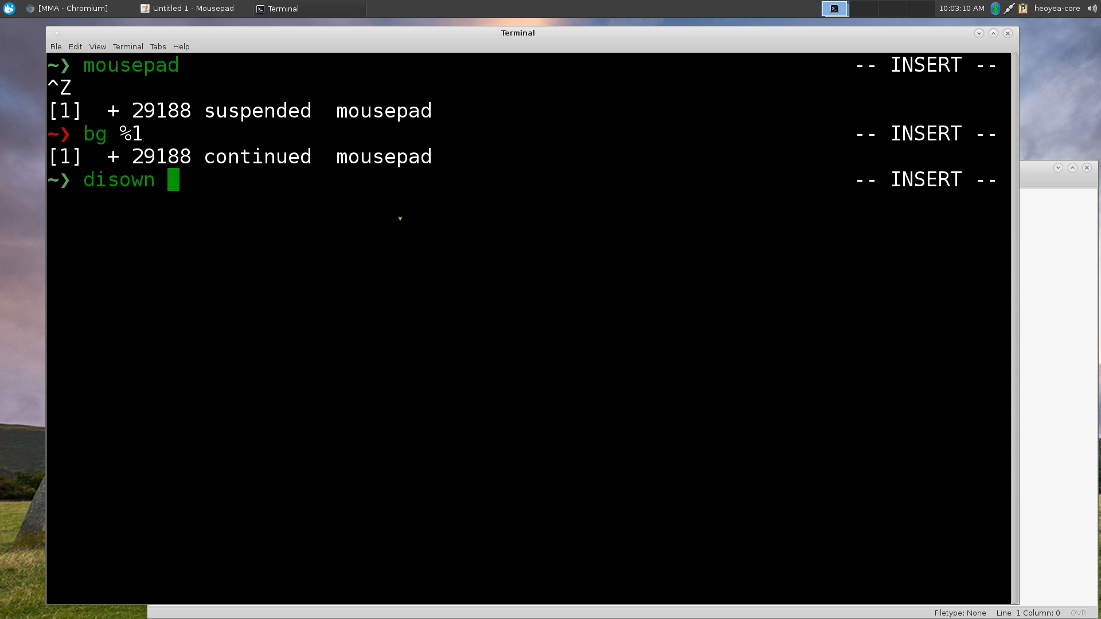
type("%")
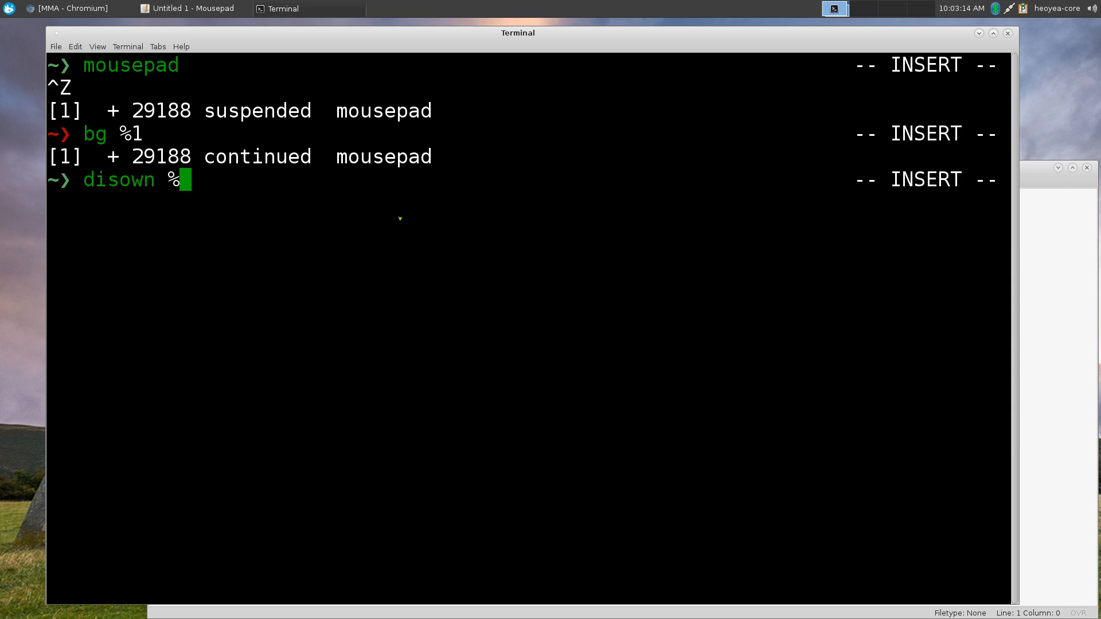
type("1")
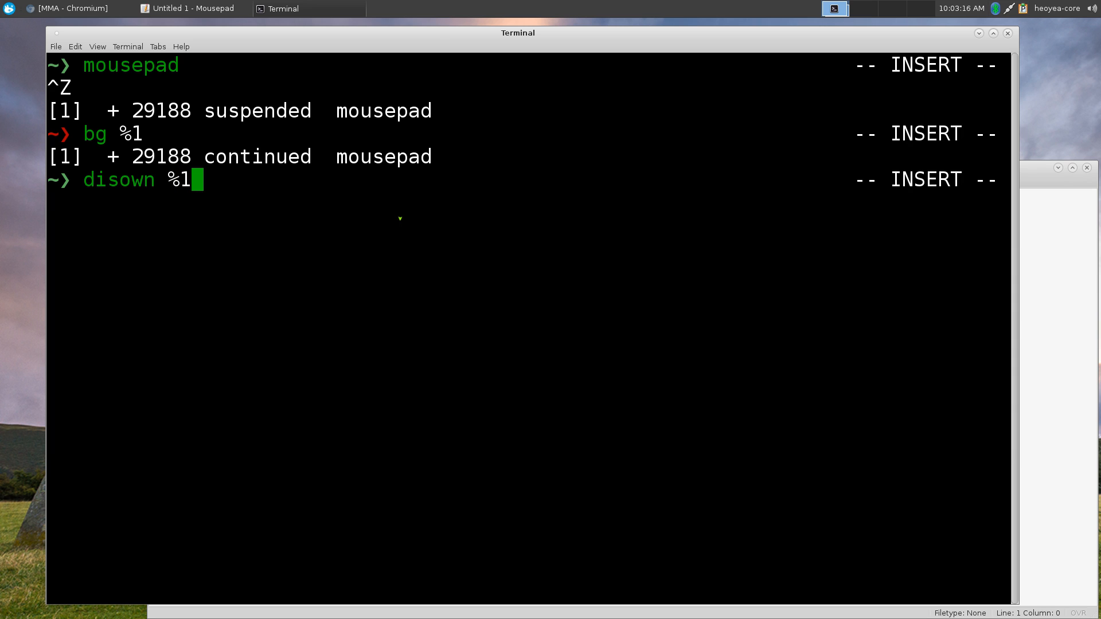
key("Return")
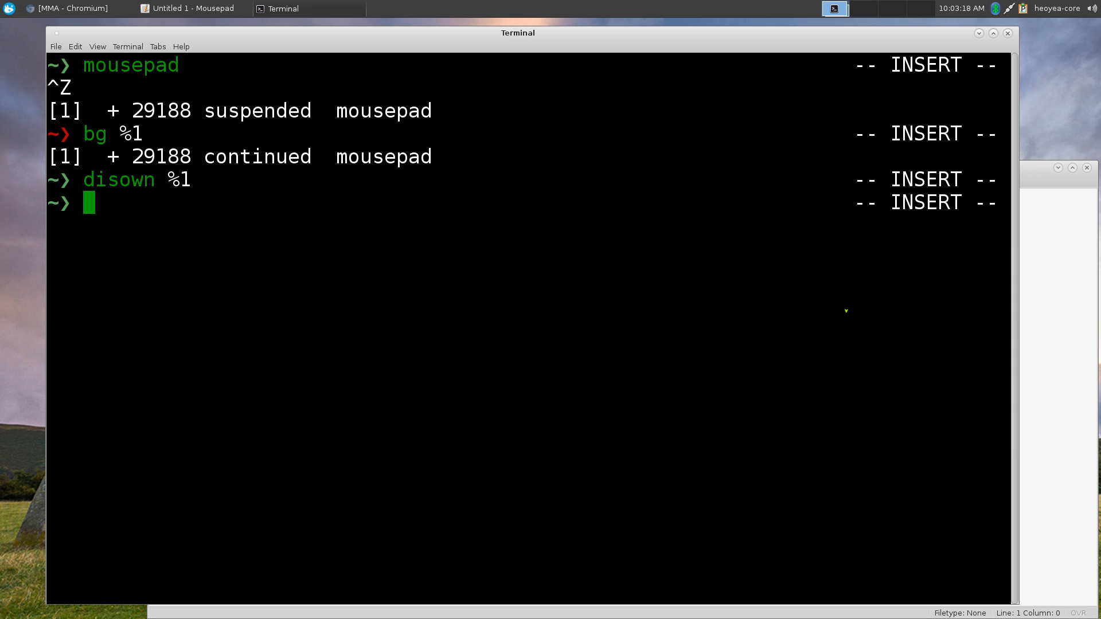
left_click(190, 9)
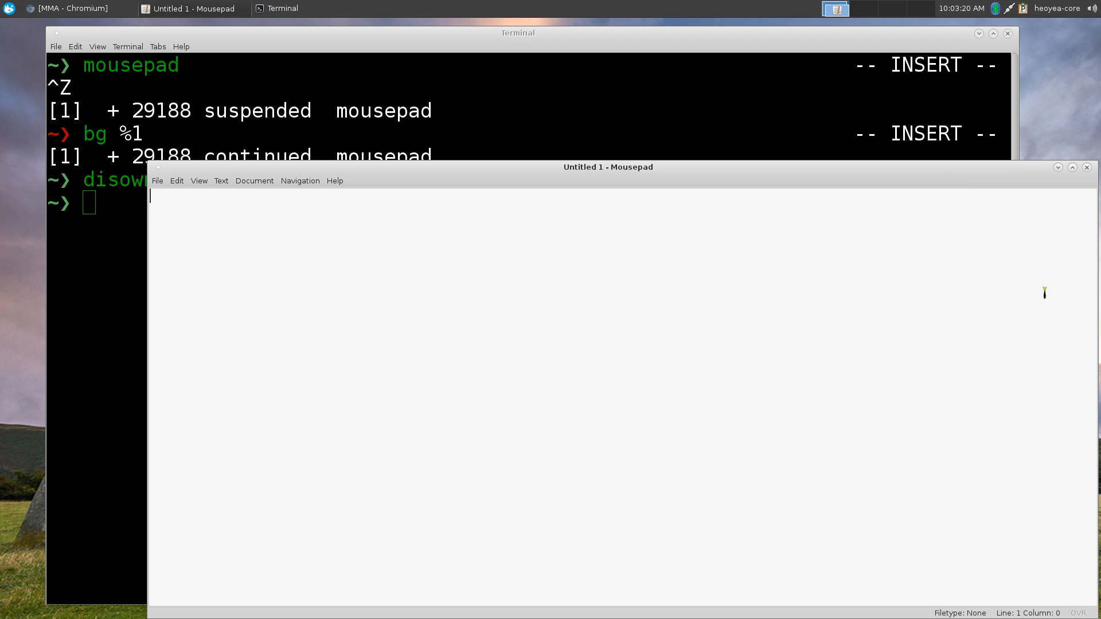
Enter the scratch text 'sdfdsf' into the disowned Mousepad's untitled document.
type("sdfdsfdsf")
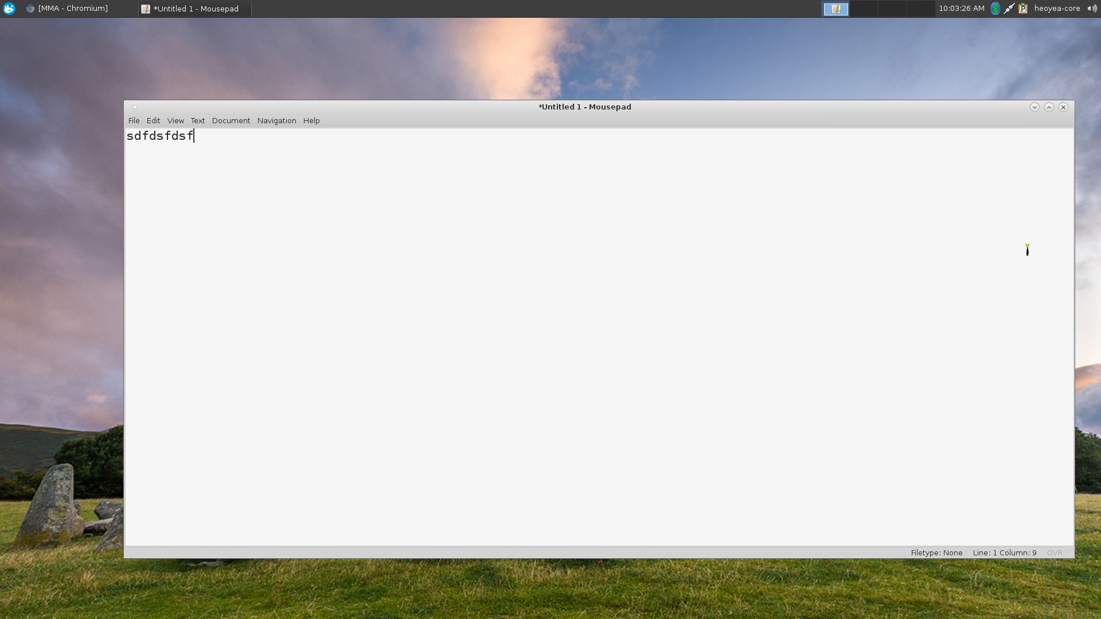
mouse_move(932, 300)
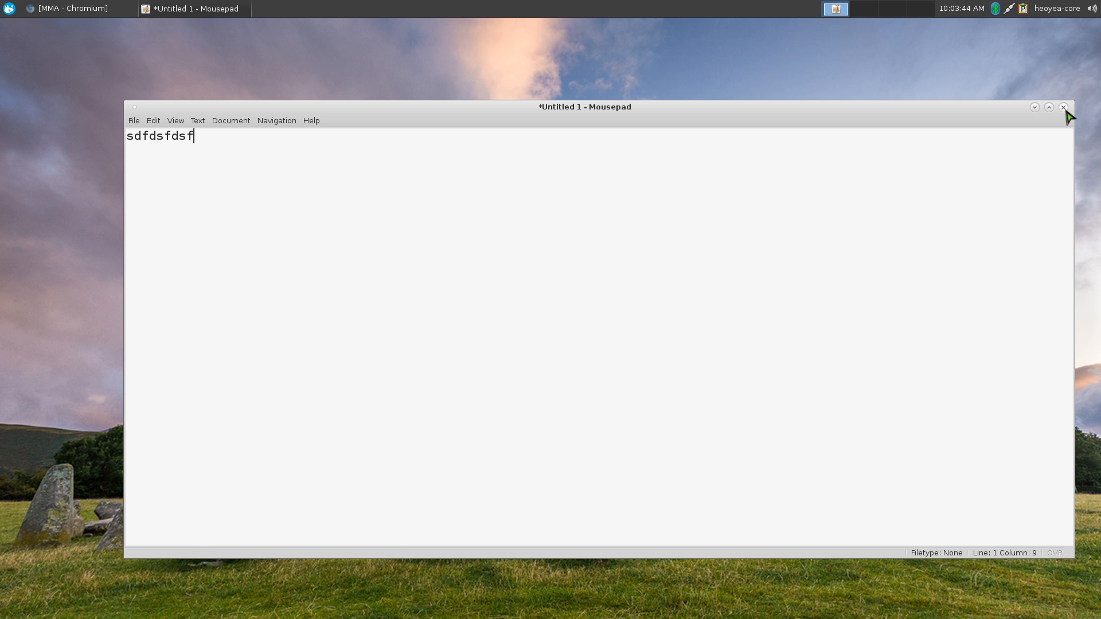
mouse_move(1034, 179)
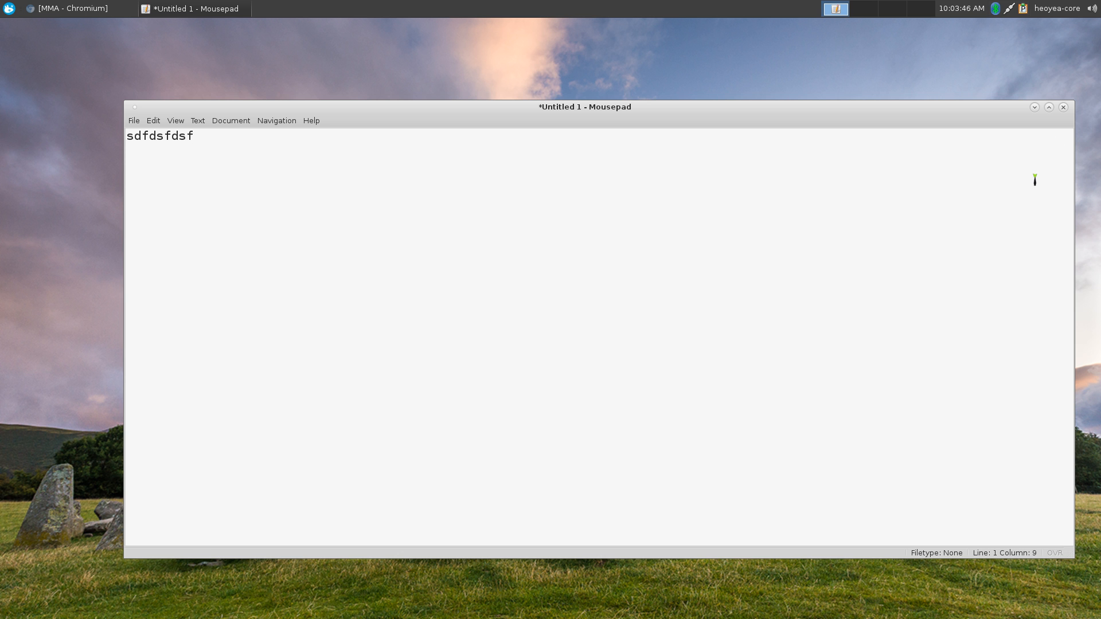